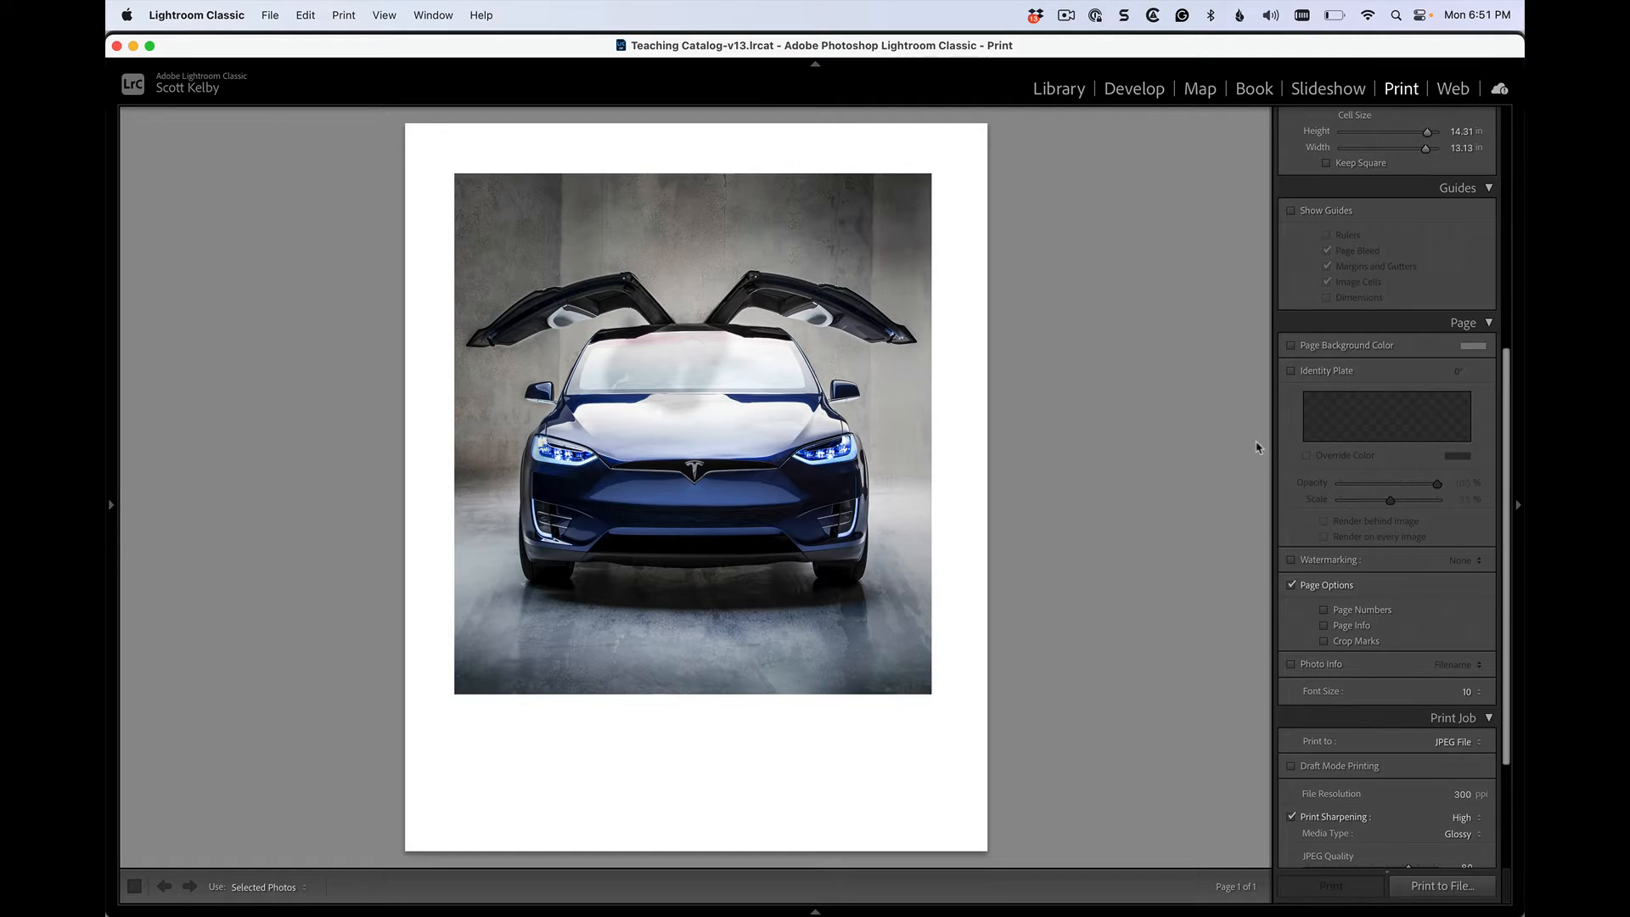
mouse_move(817, 764)
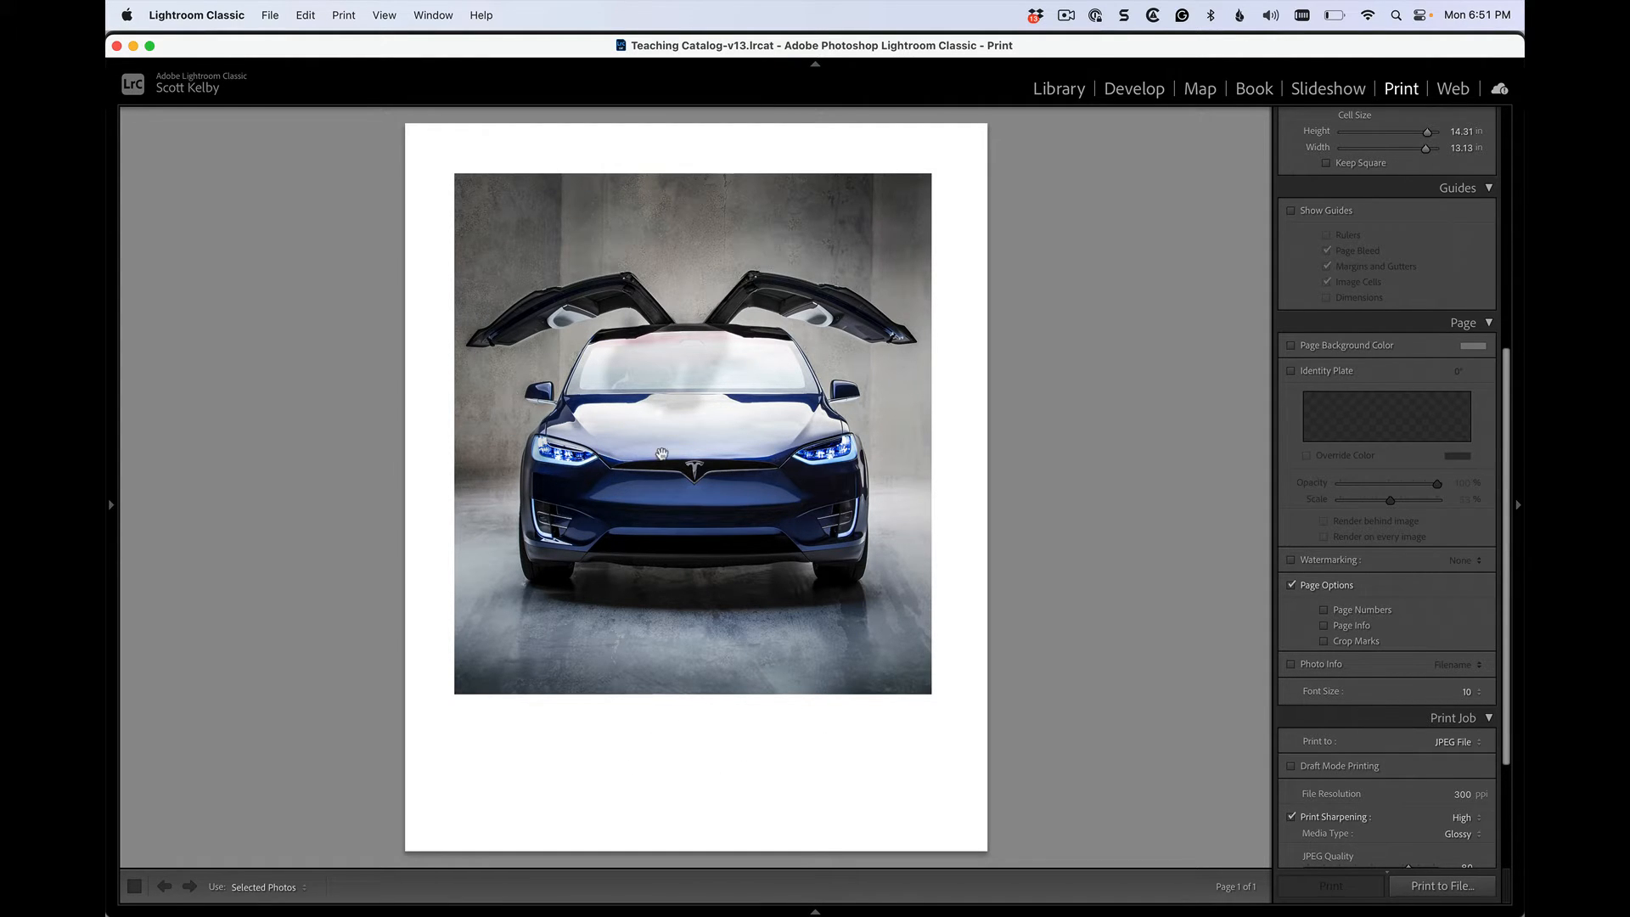
mouse_move(886, 478)
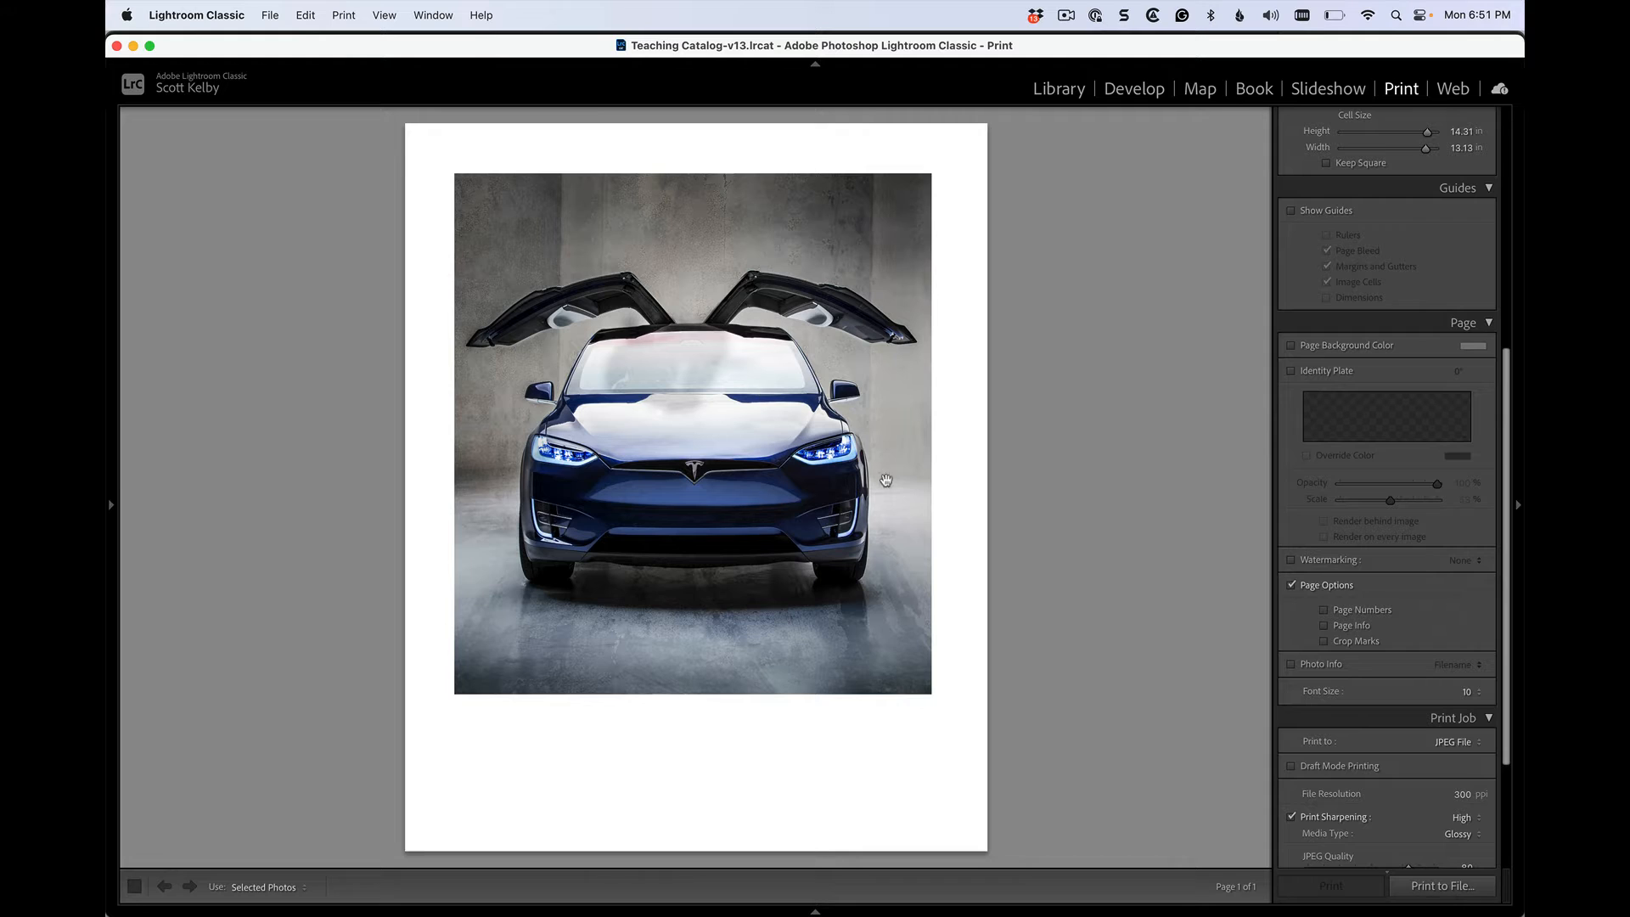
mouse_move(1127, 427)
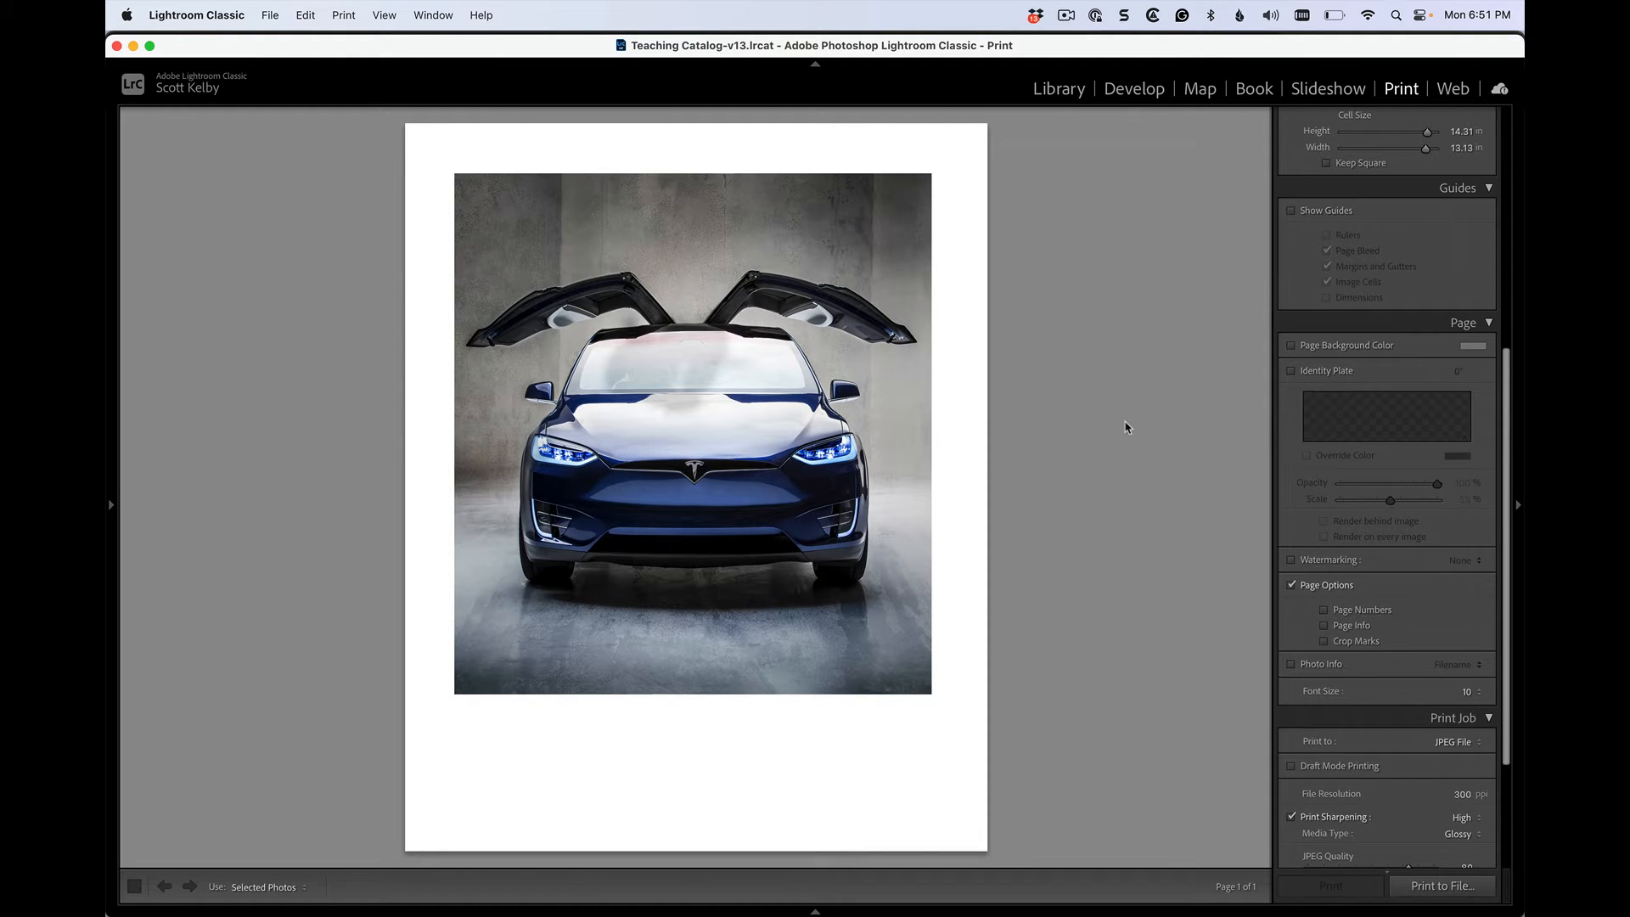
mouse_move(1273, 353)
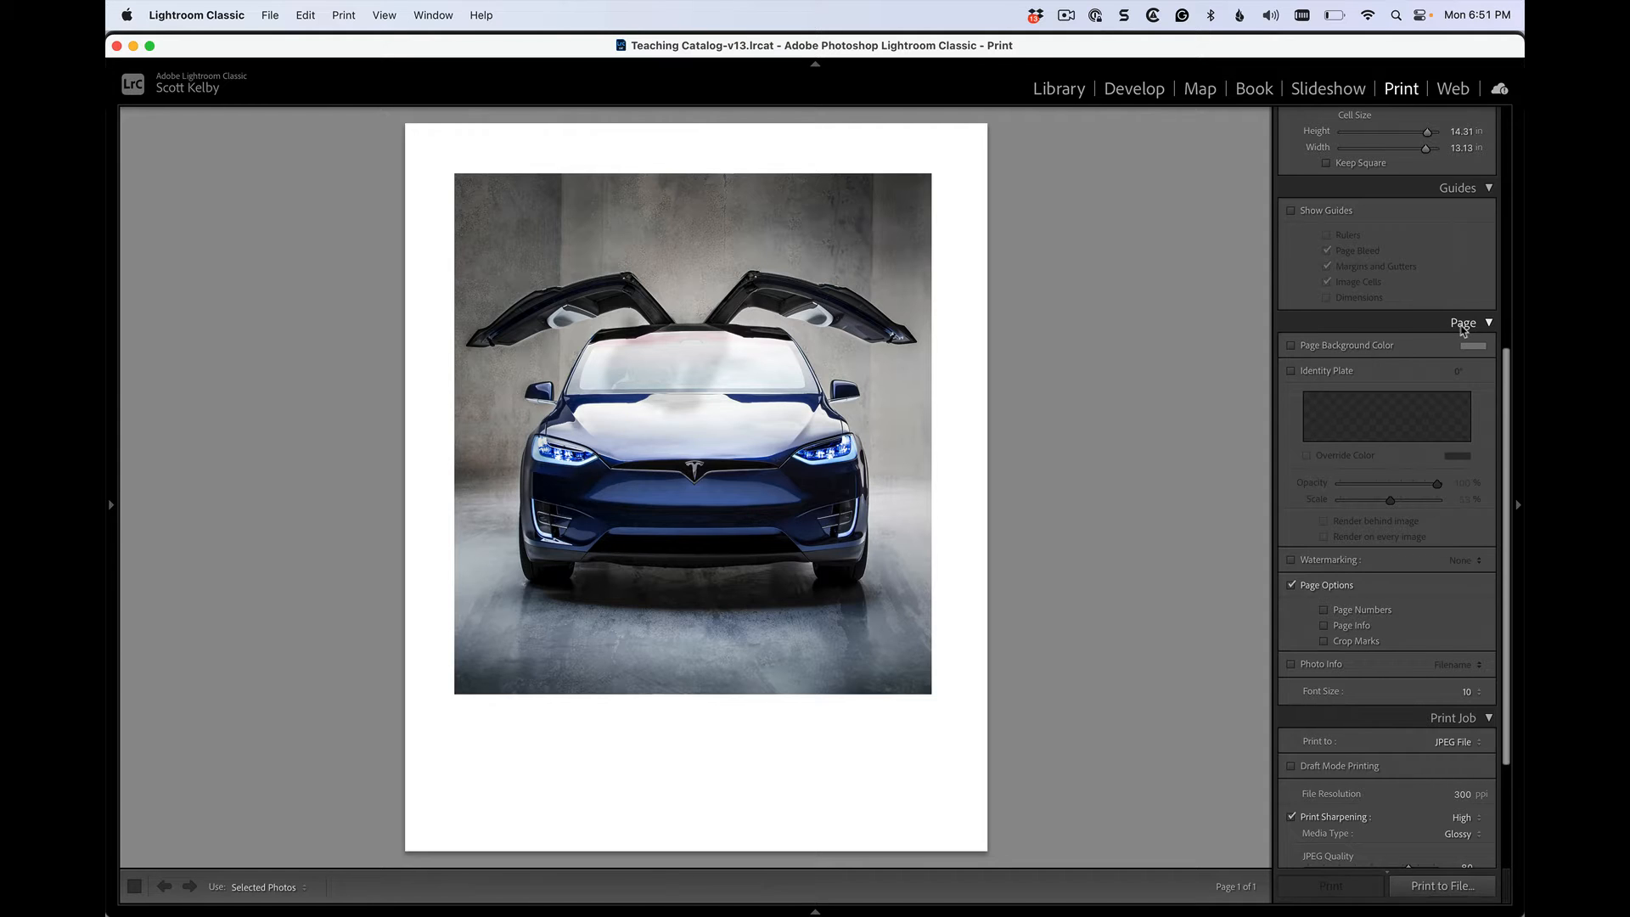
mouse_move(1295, 375)
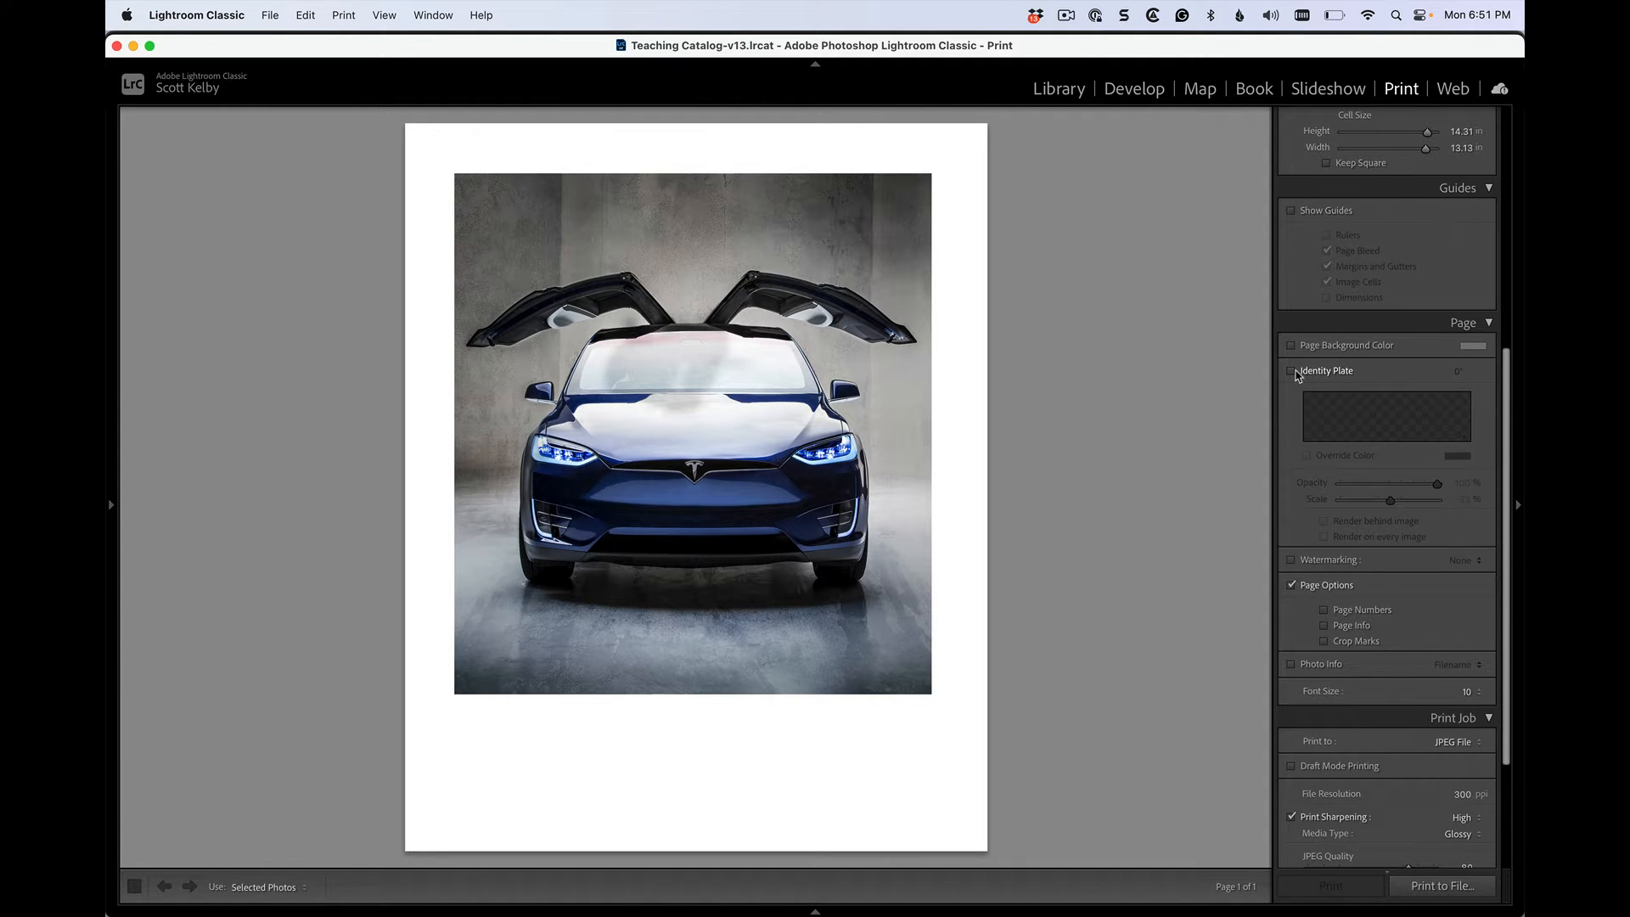
Step: Enable the identity plate and position it centred in the white margin beneath the Tesla photo
left_click(1290, 370)
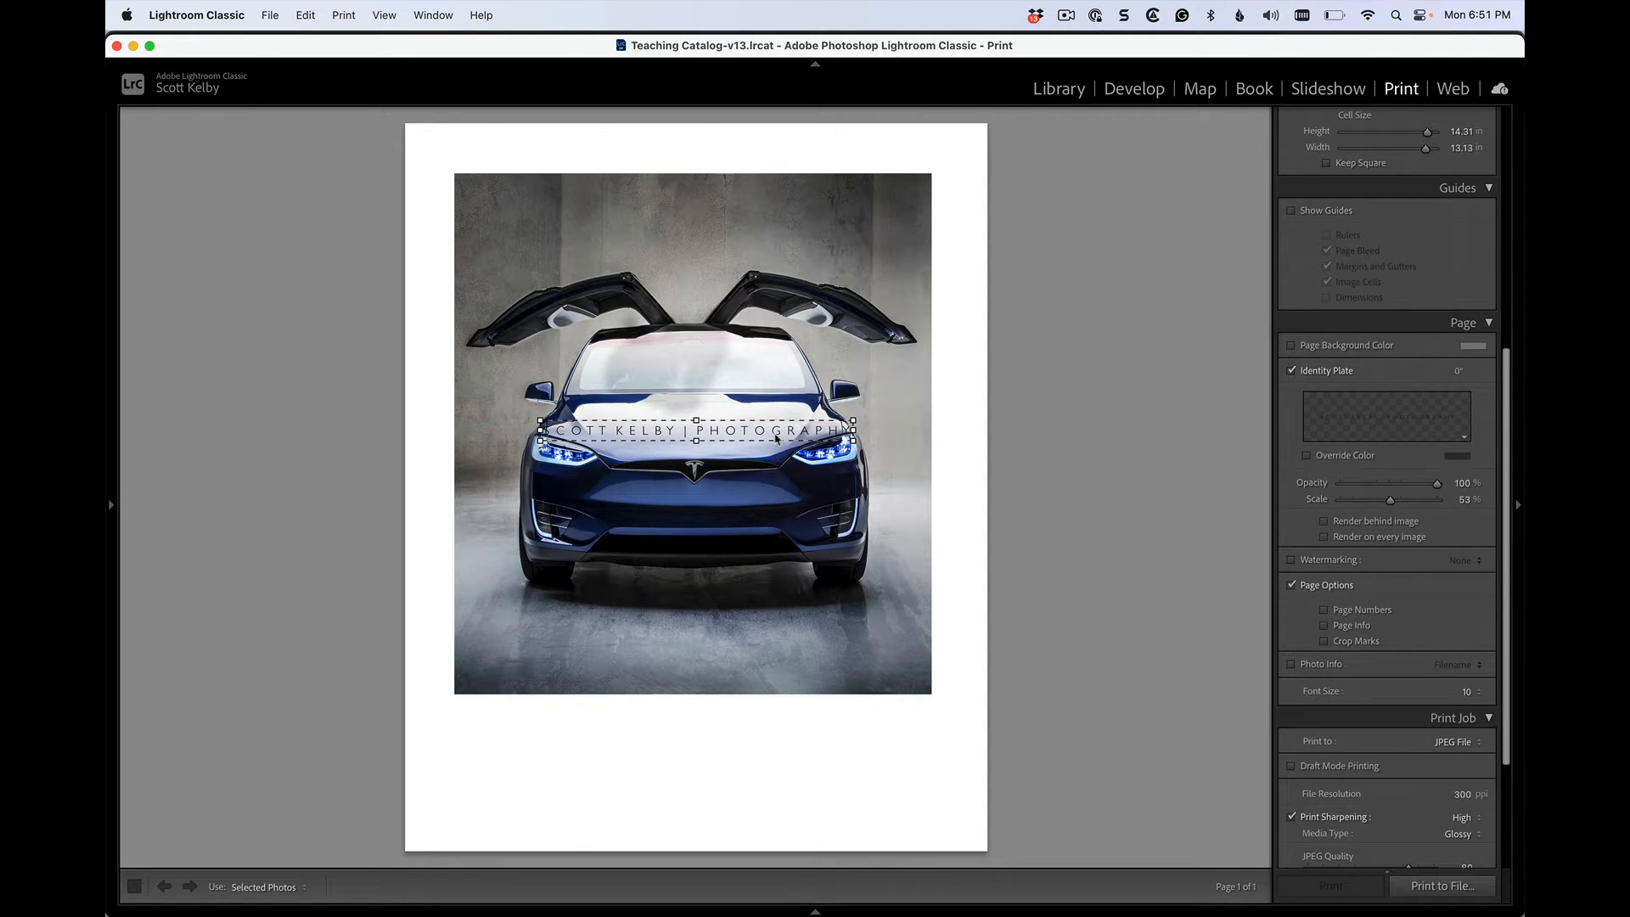
left_click_drag(694, 429, 695, 706)
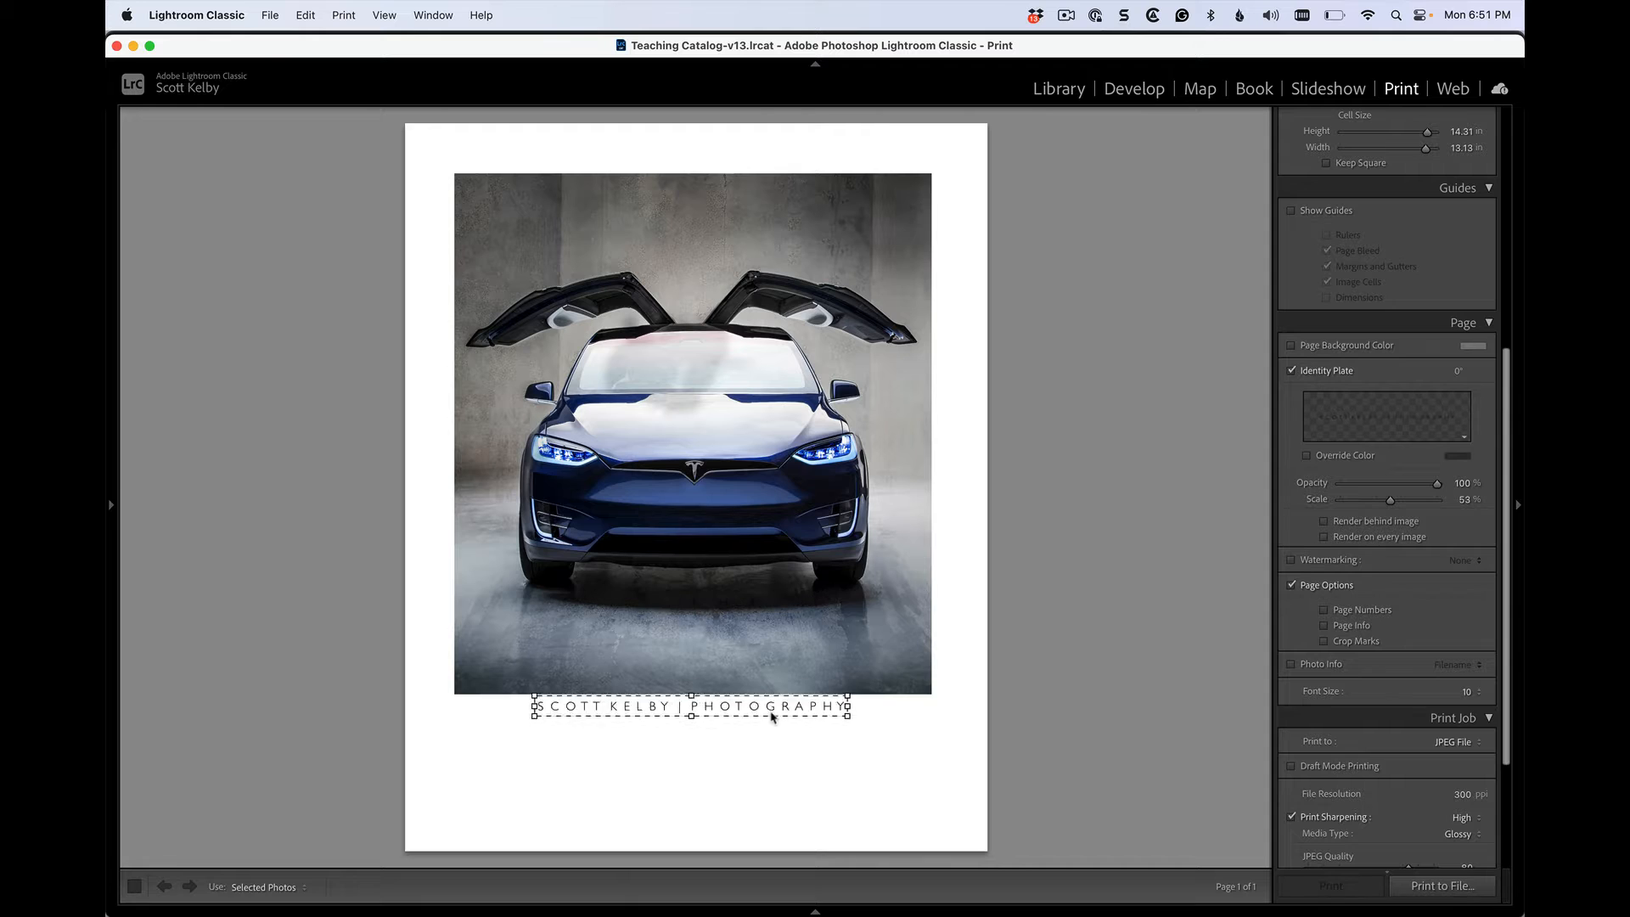
left_click_drag(691, 706, 694, 753)
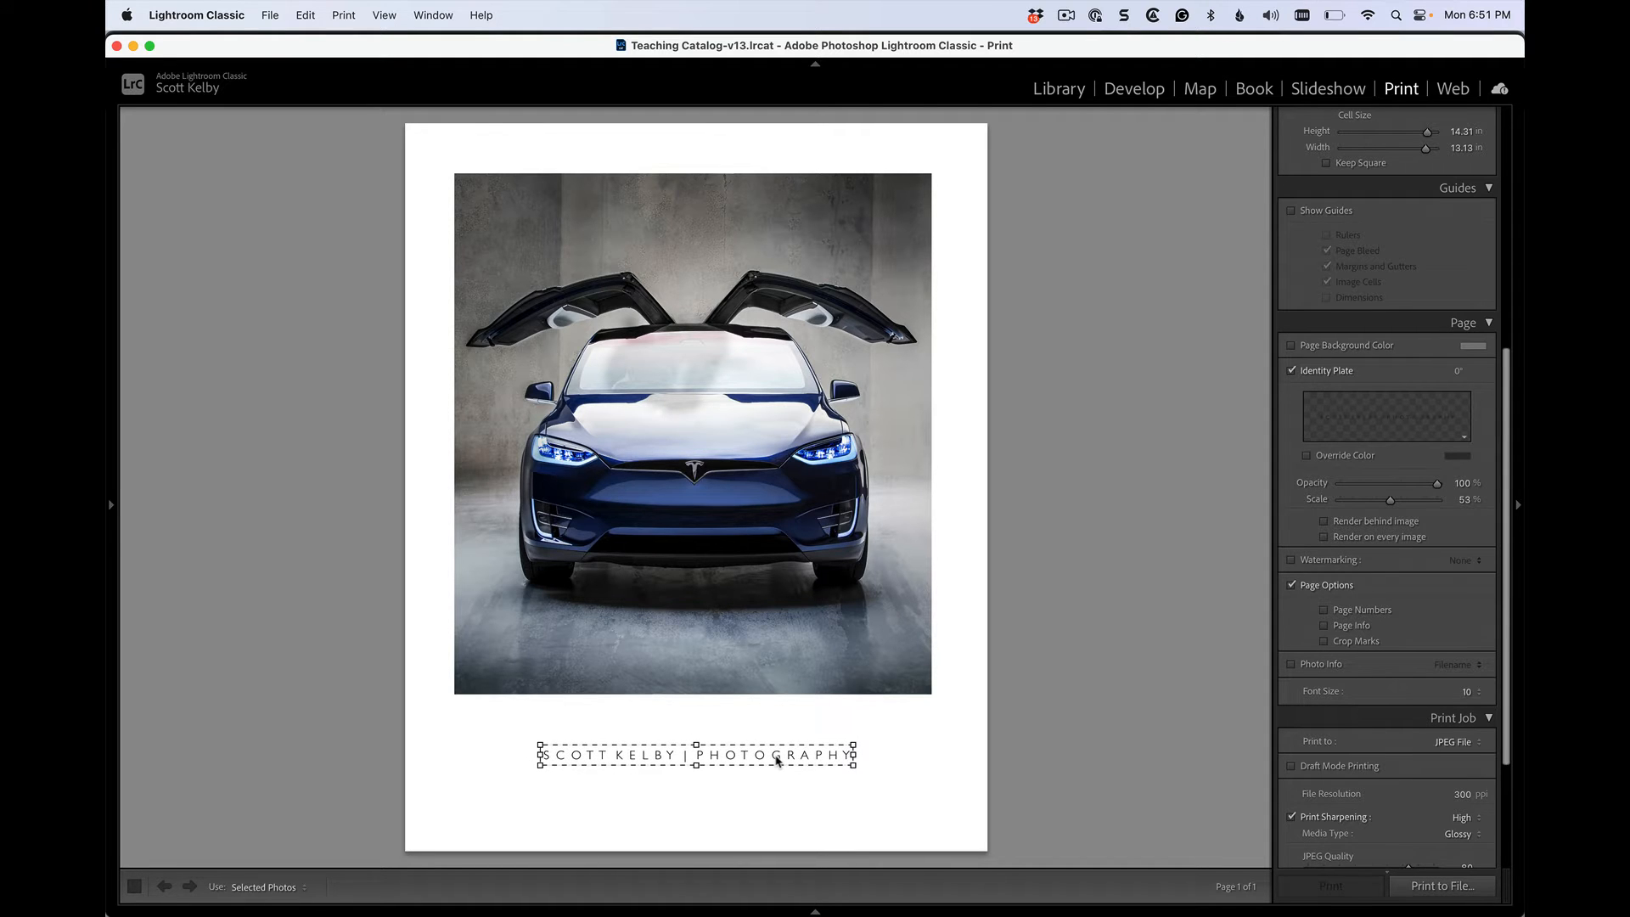
left_click(1043, 717)
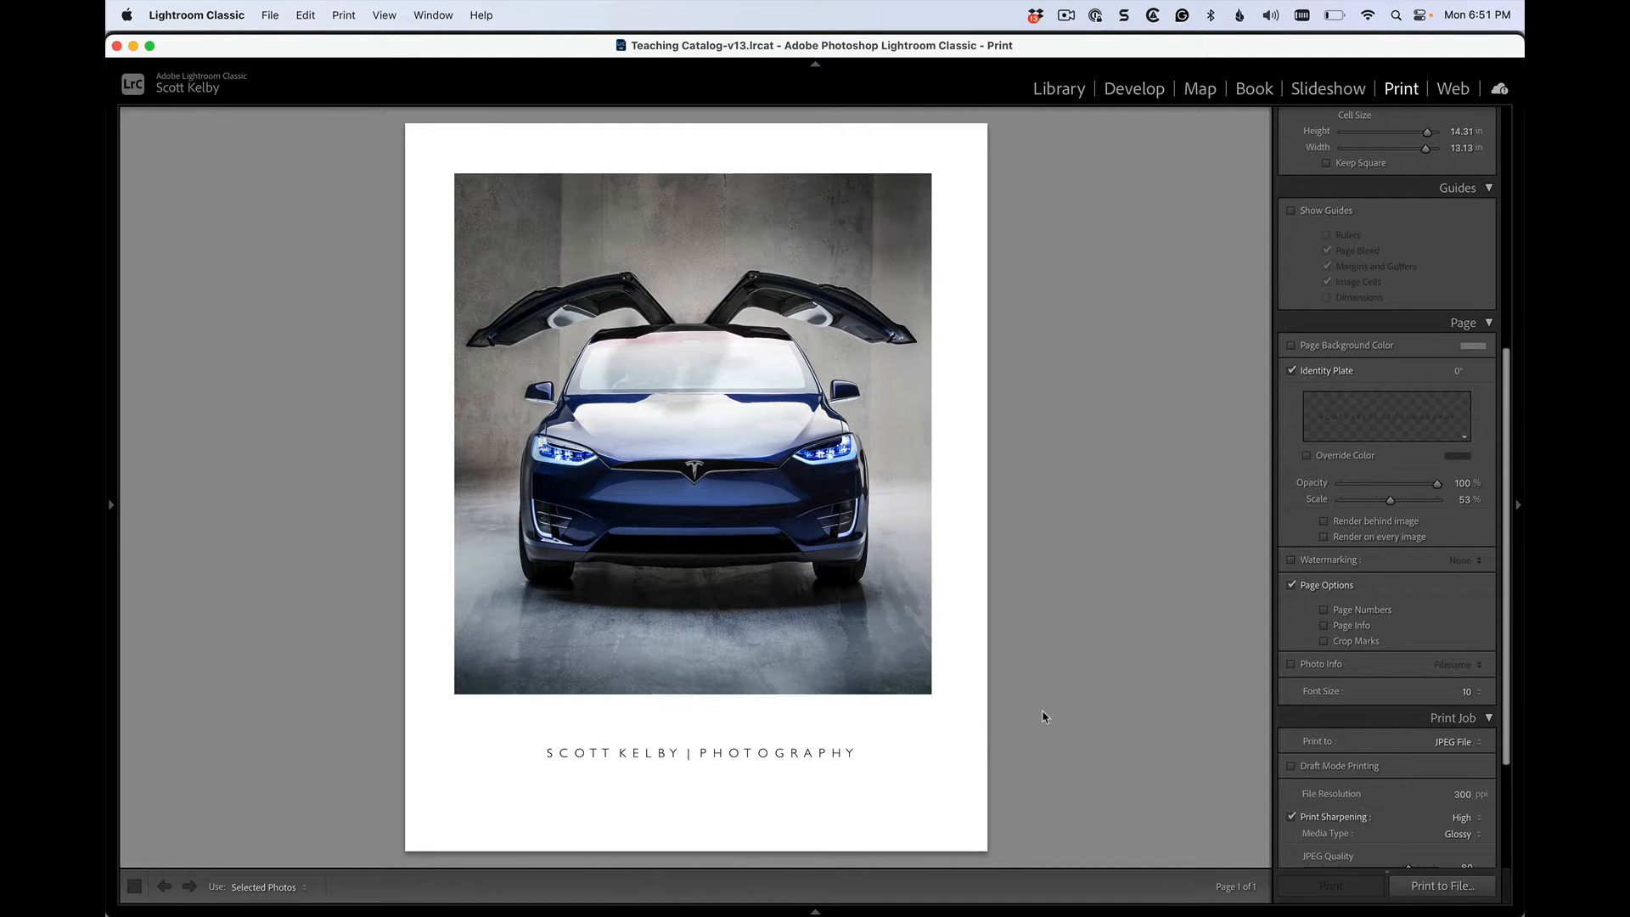
left_click(699, 752)
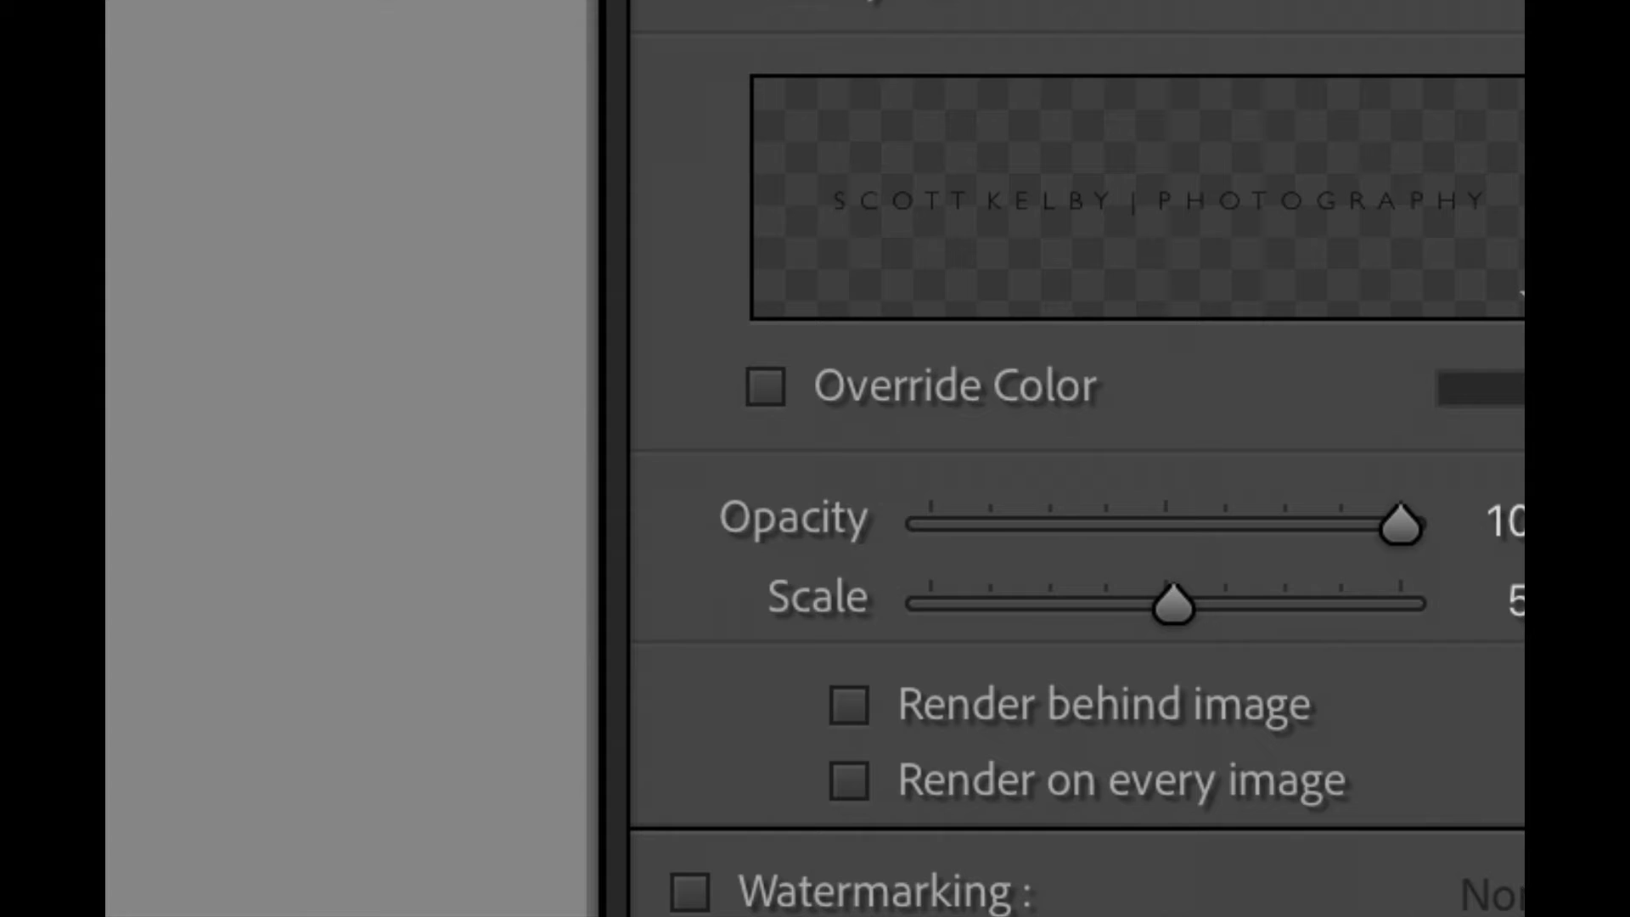
Step: Reveal the identity plate menu from the Page panel preview
scroll("down", 3)
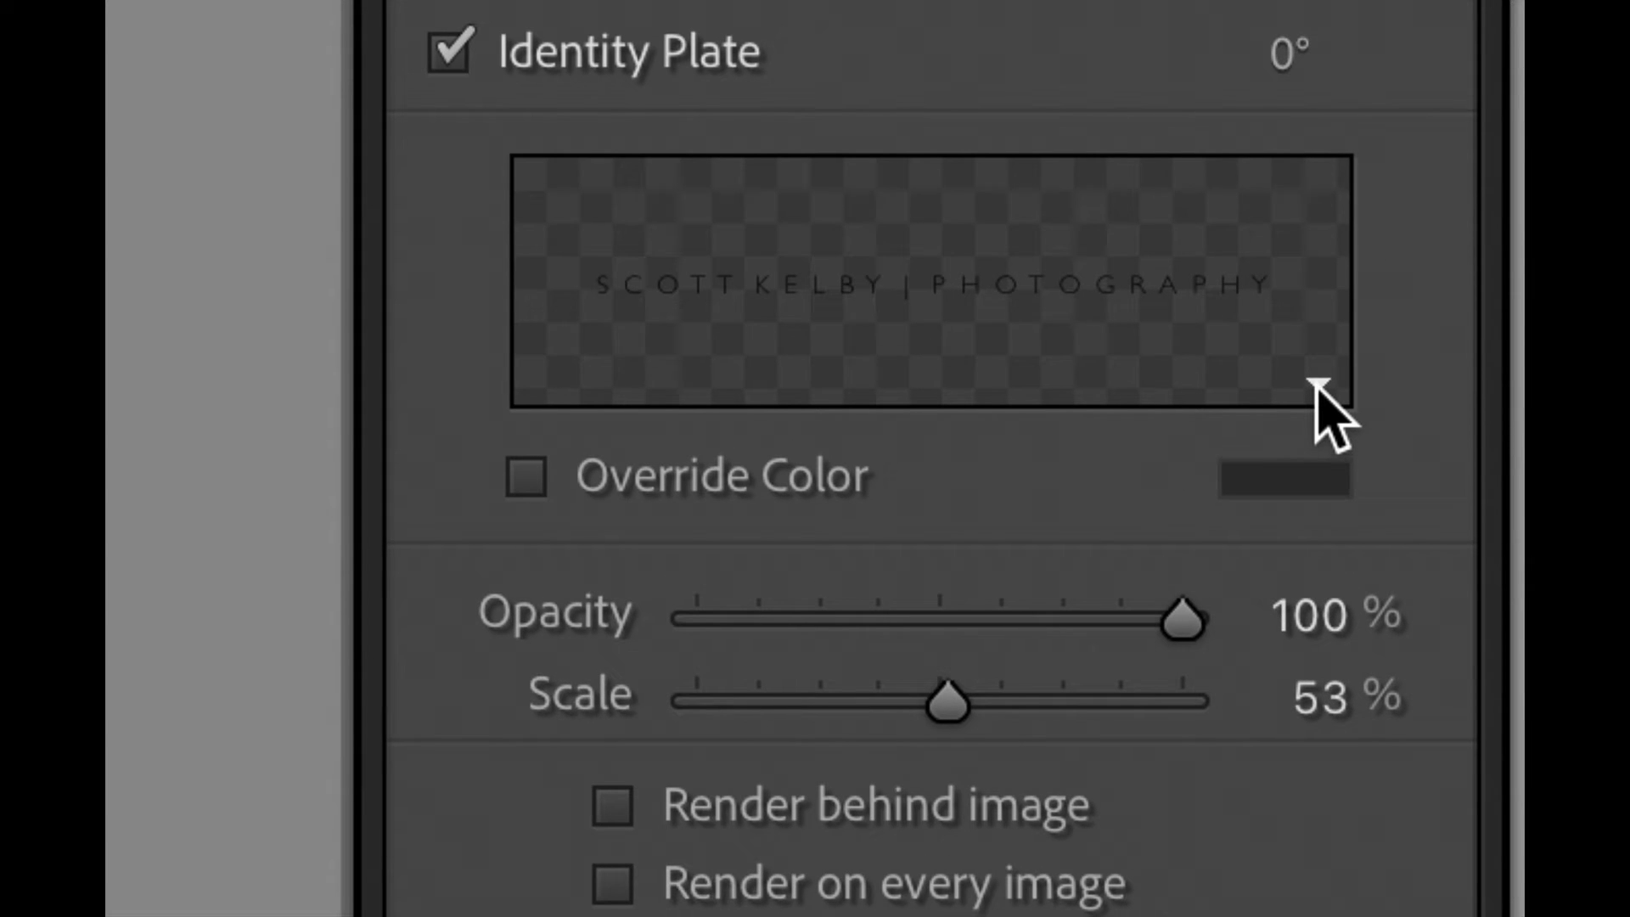
left_click(1288, 406)
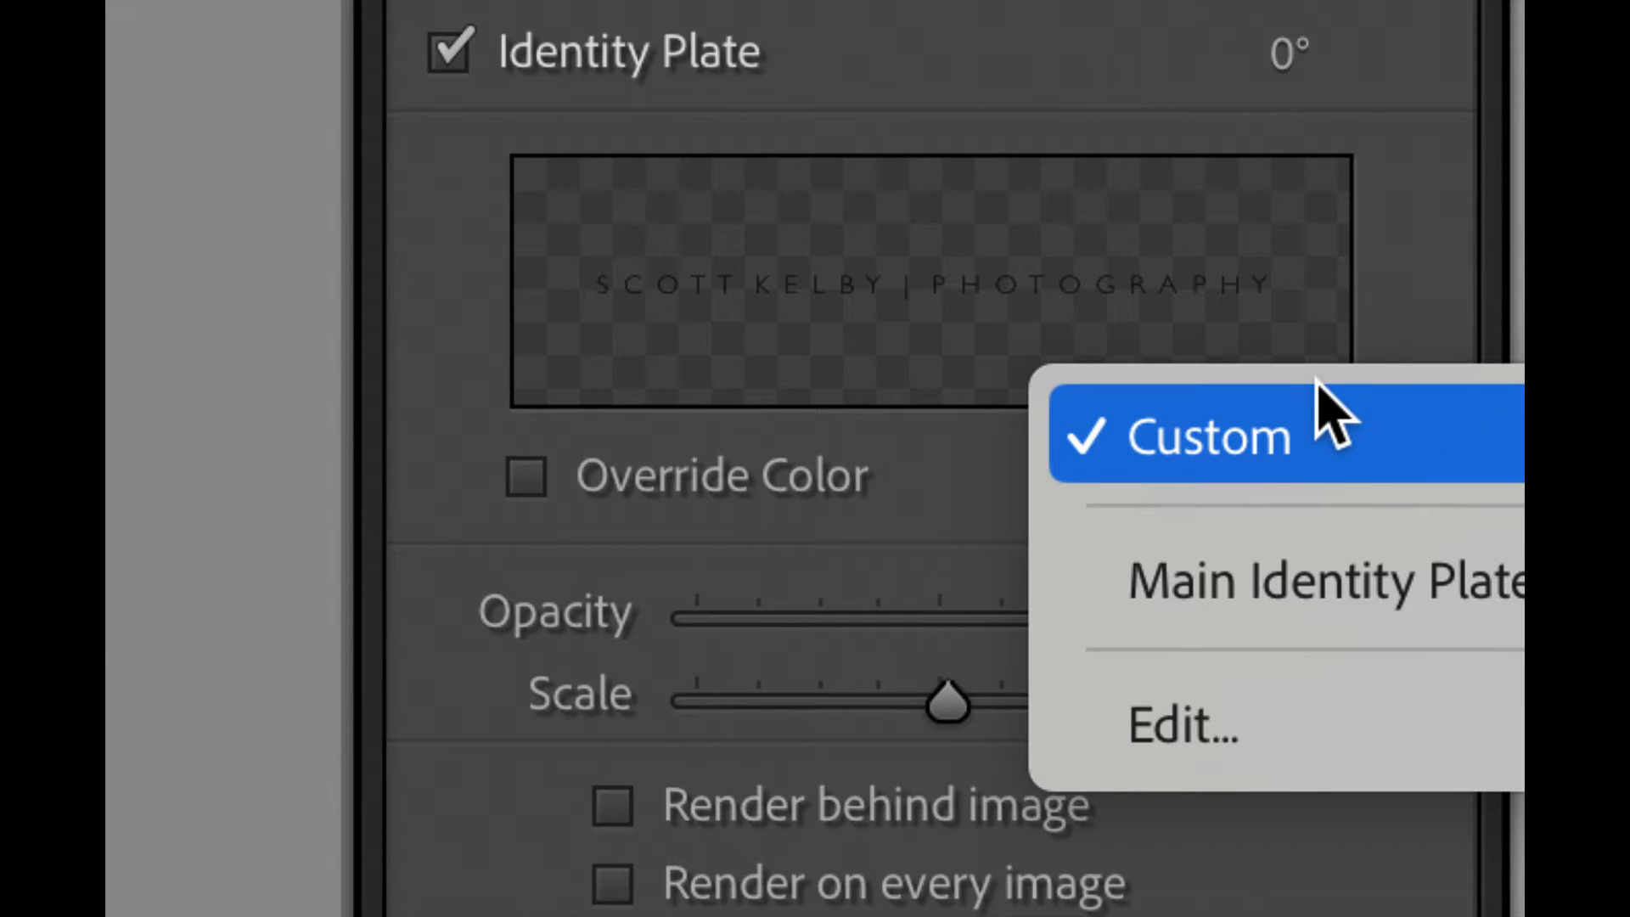
mouse_move(1314, 733)
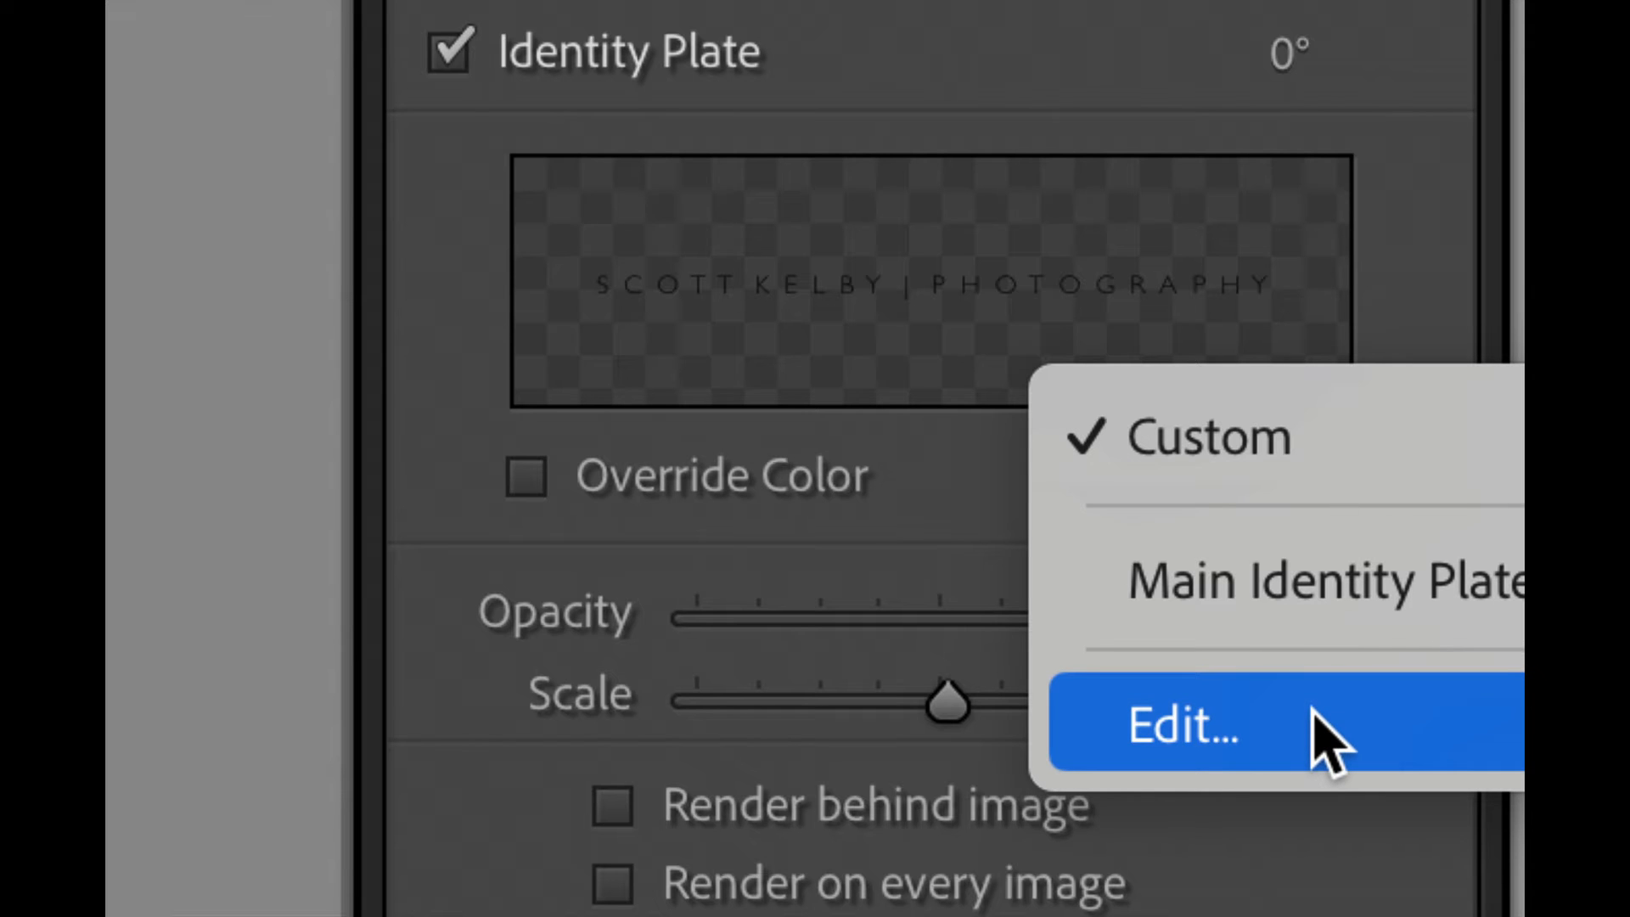
mouse_move(1341, 603)
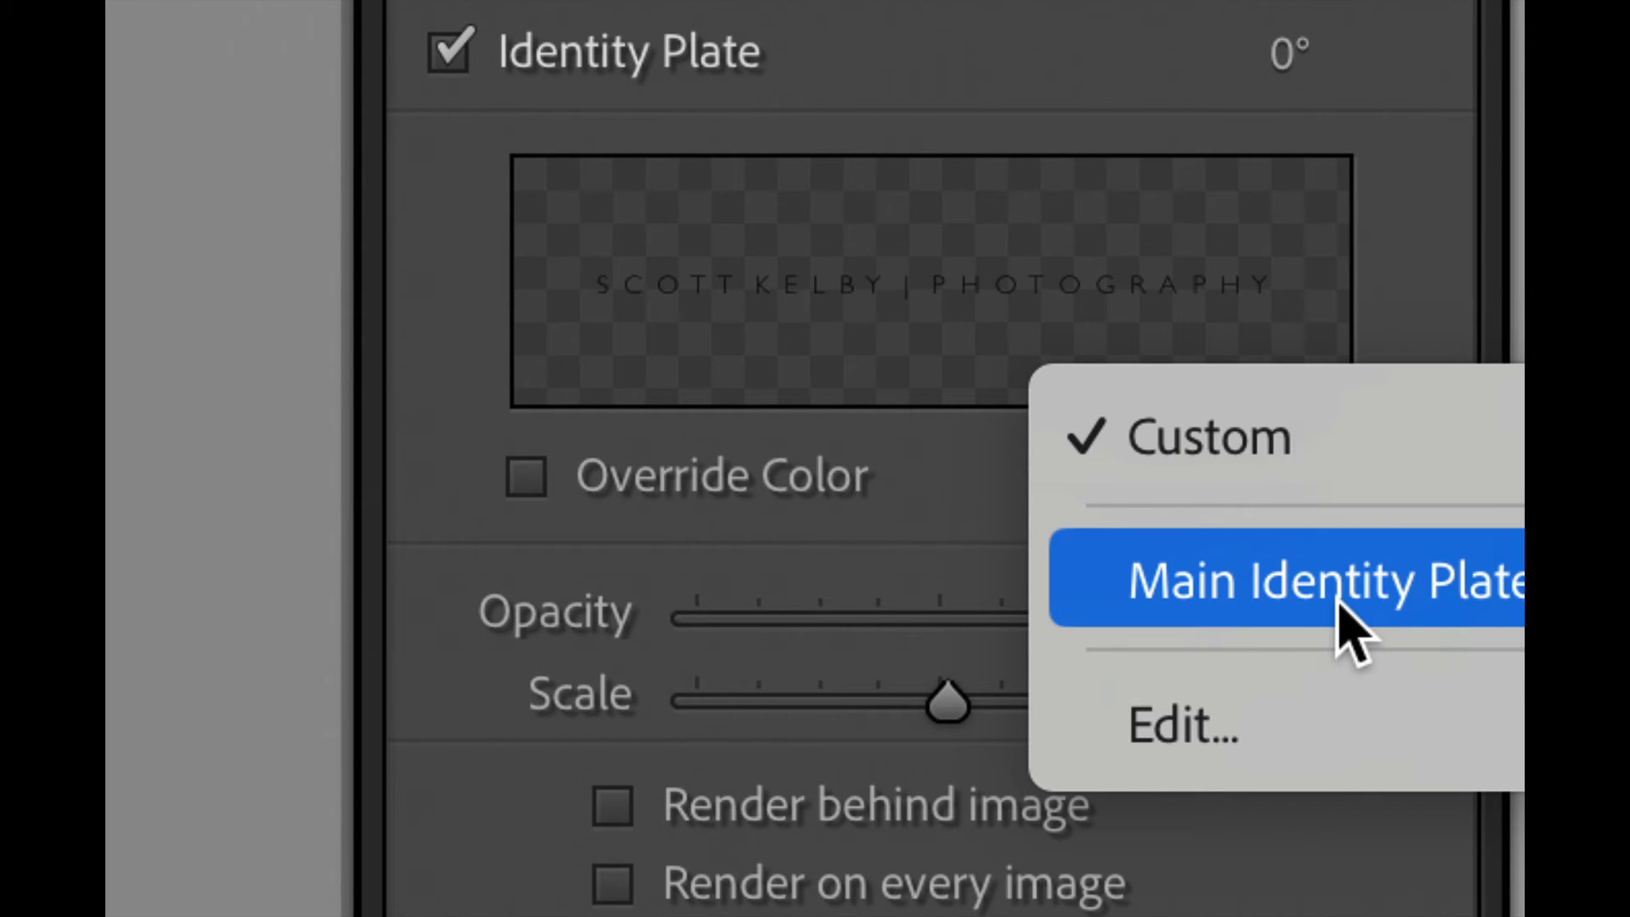
mouse_move(1304, 728)
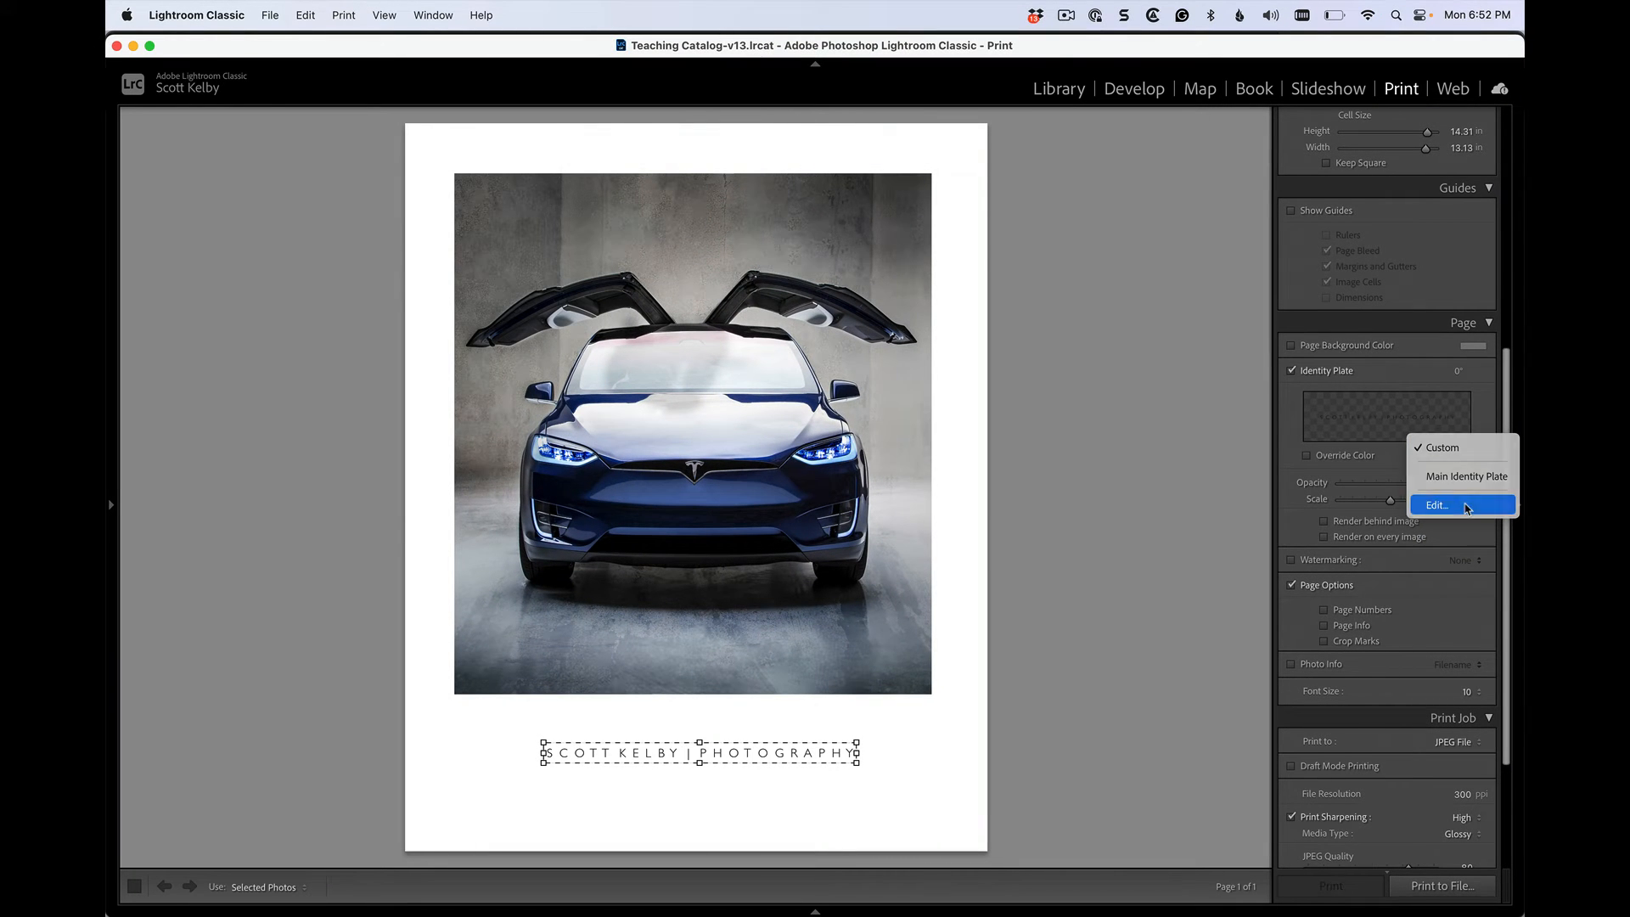
Step: Edit the plate text to spaced 'SCOTT KELBY | PHOTOGRAPHY' in Gill Sans Light 18 and confirm with OK
left_click(1436, 504)
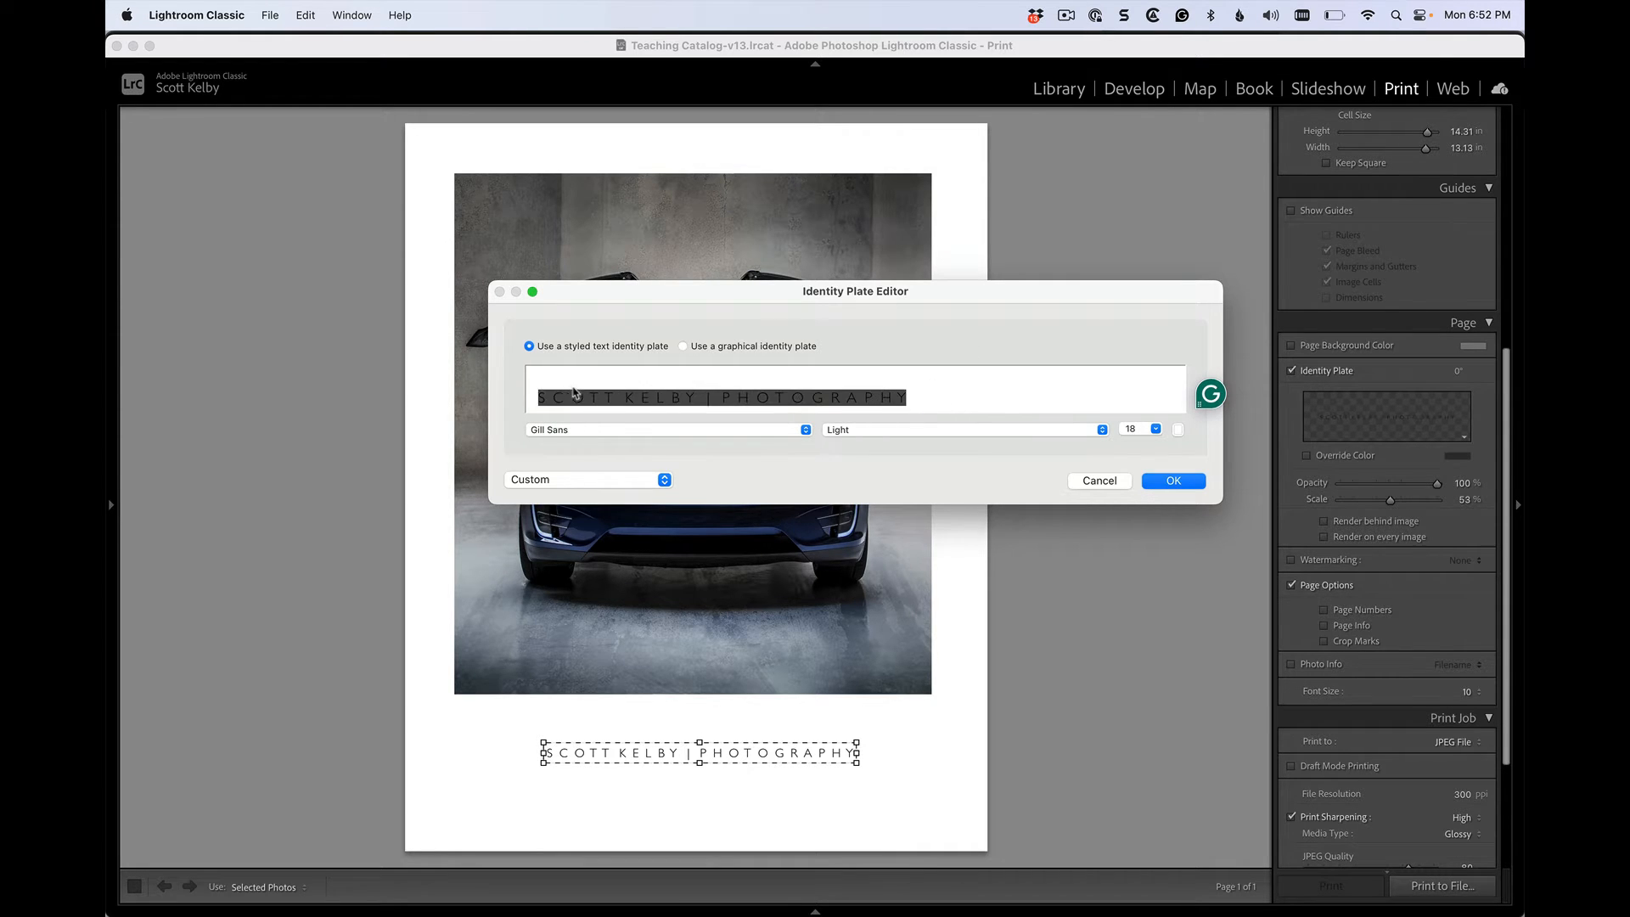
left_click(666, 429)
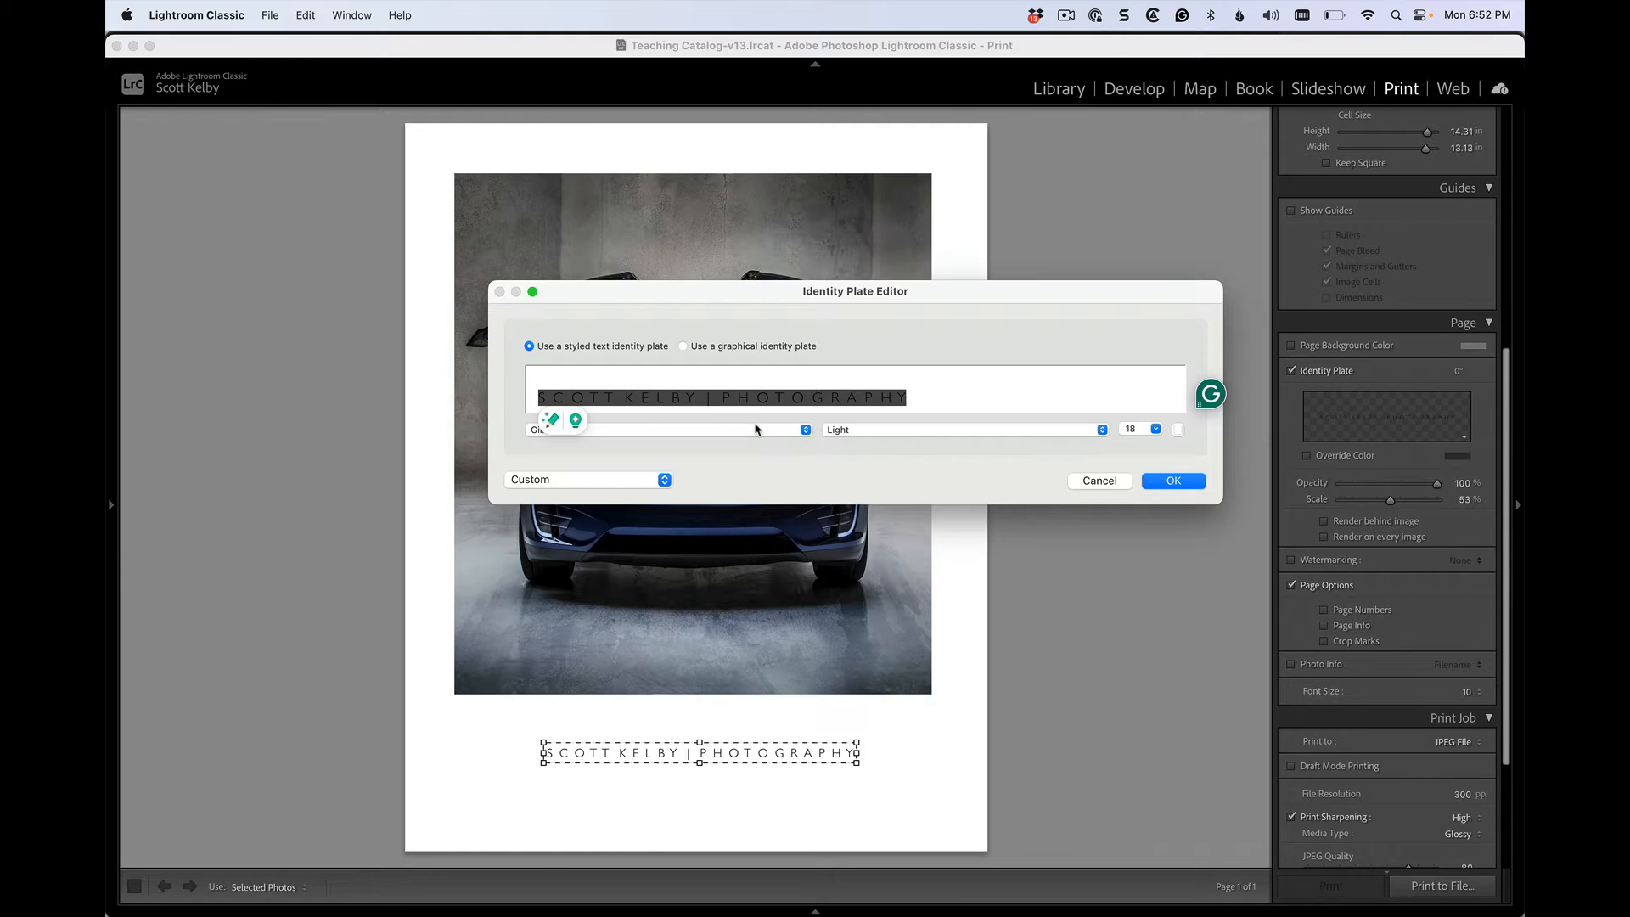
mouse_move(877, 436)
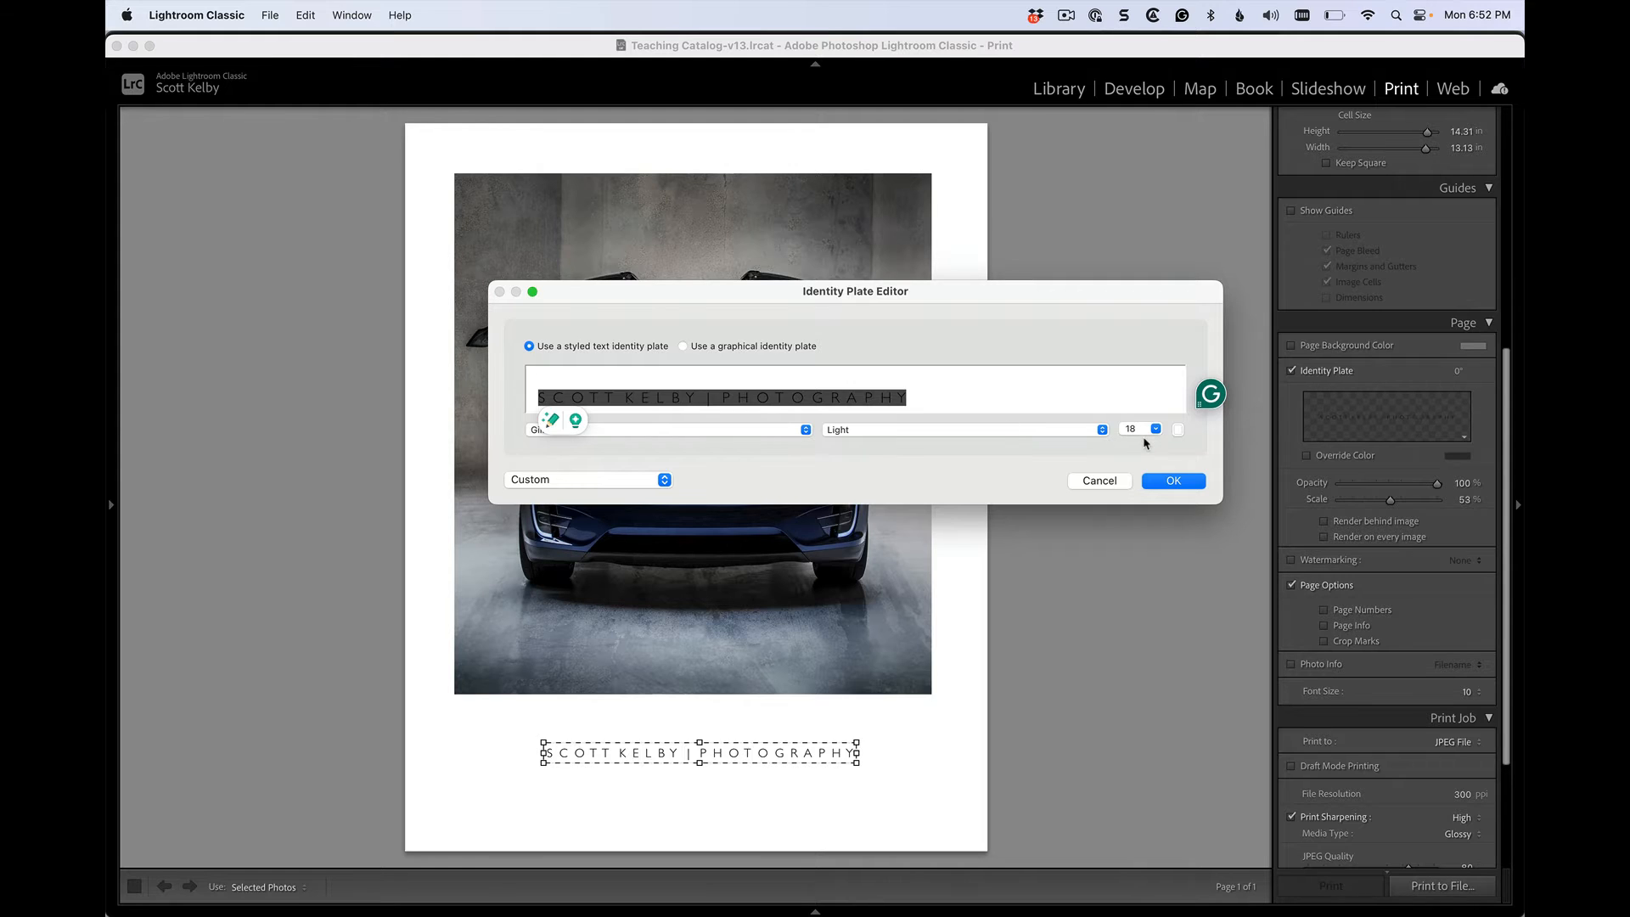
mouse_move(855, 747)
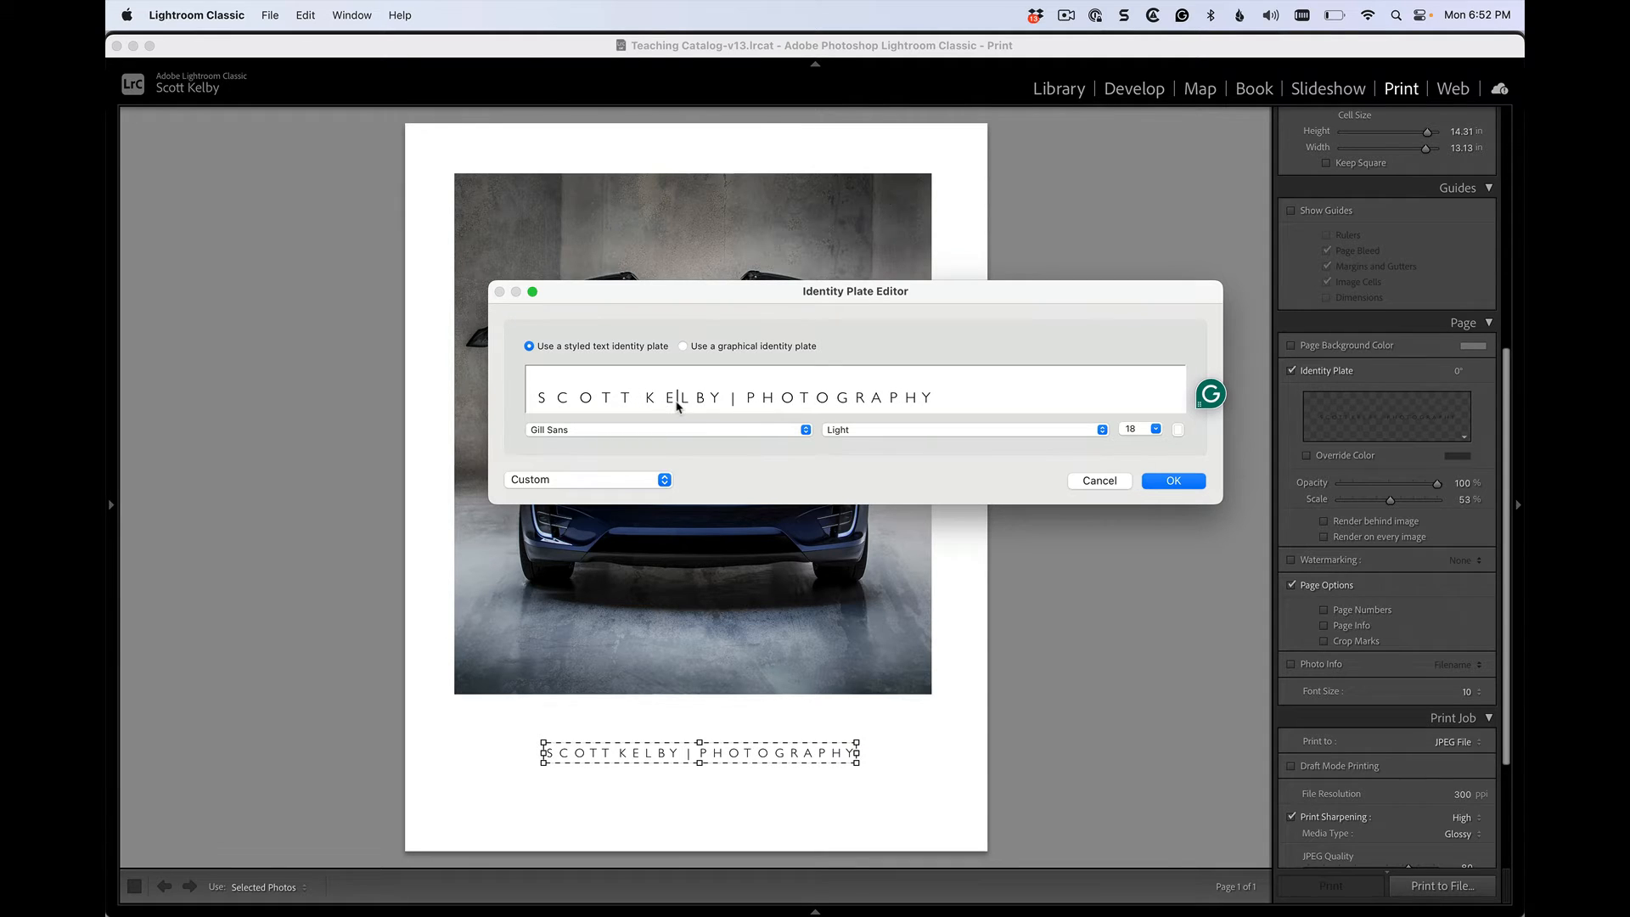
left_click(720, 397)
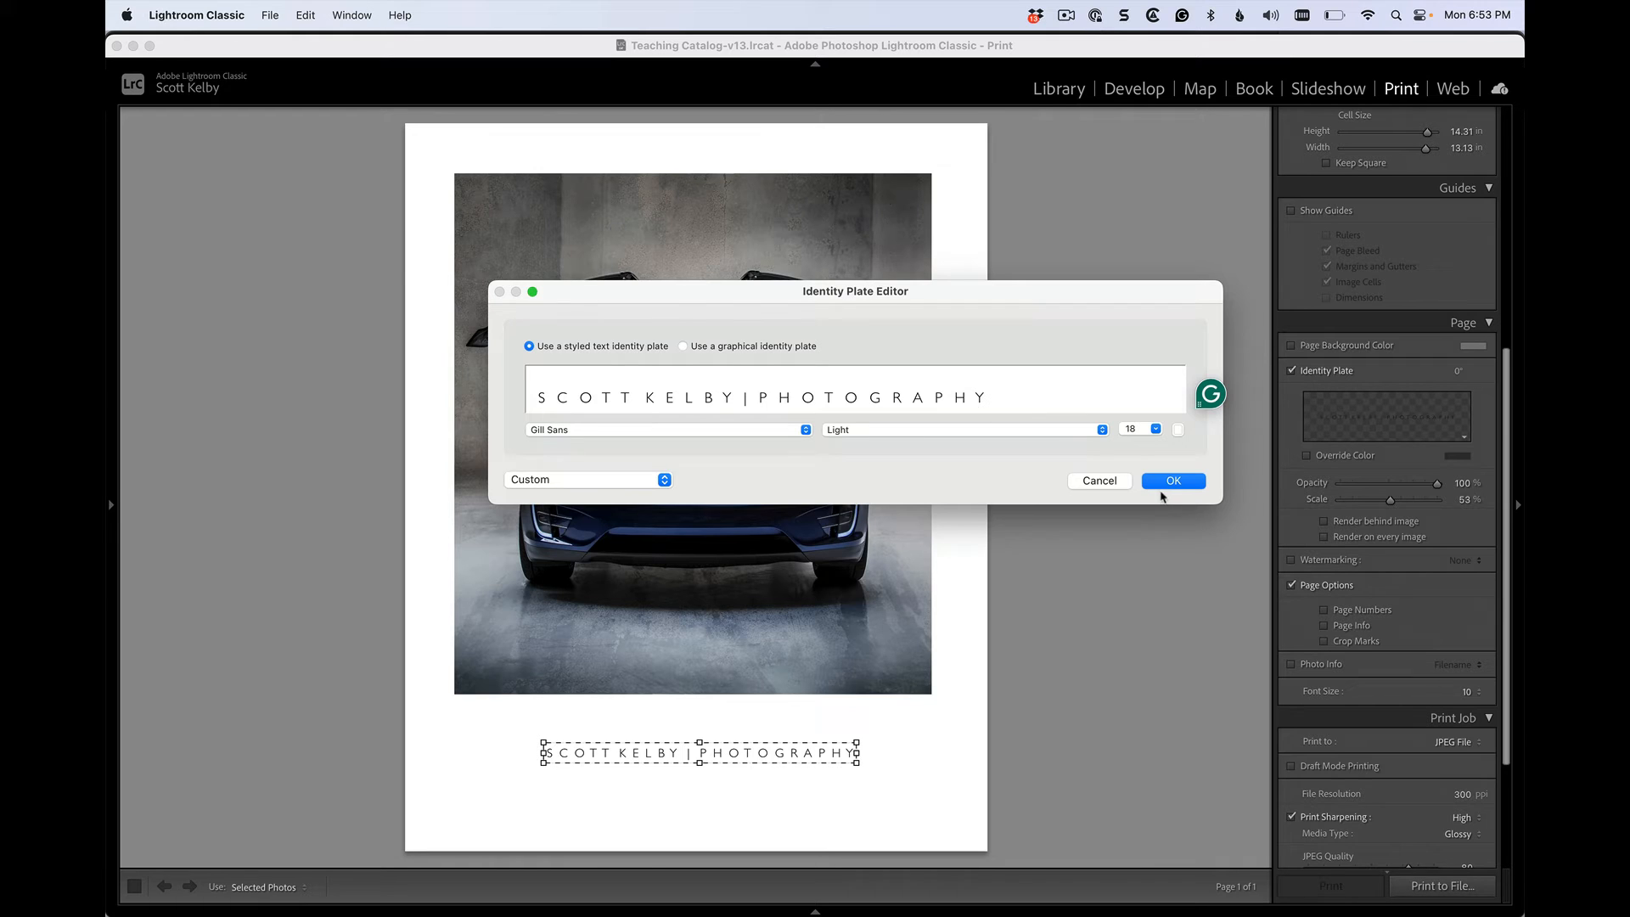
left_click(1171, 480)
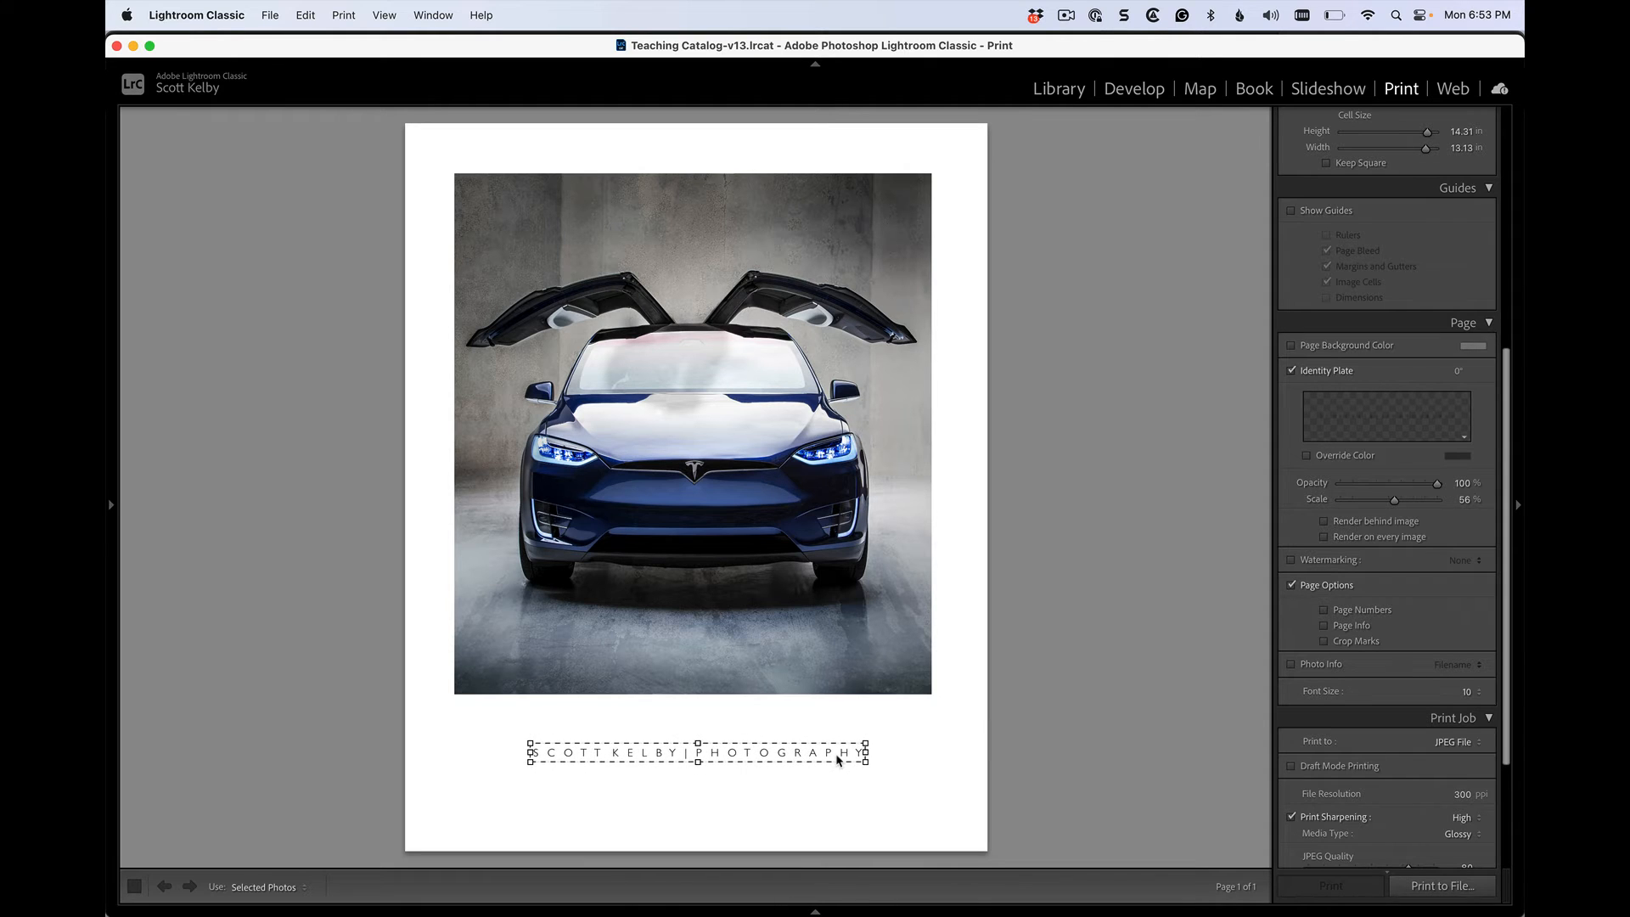
Step: Deselect the plate and enable Photo Info so the filename prints beneath the image
left_click(988, 567)
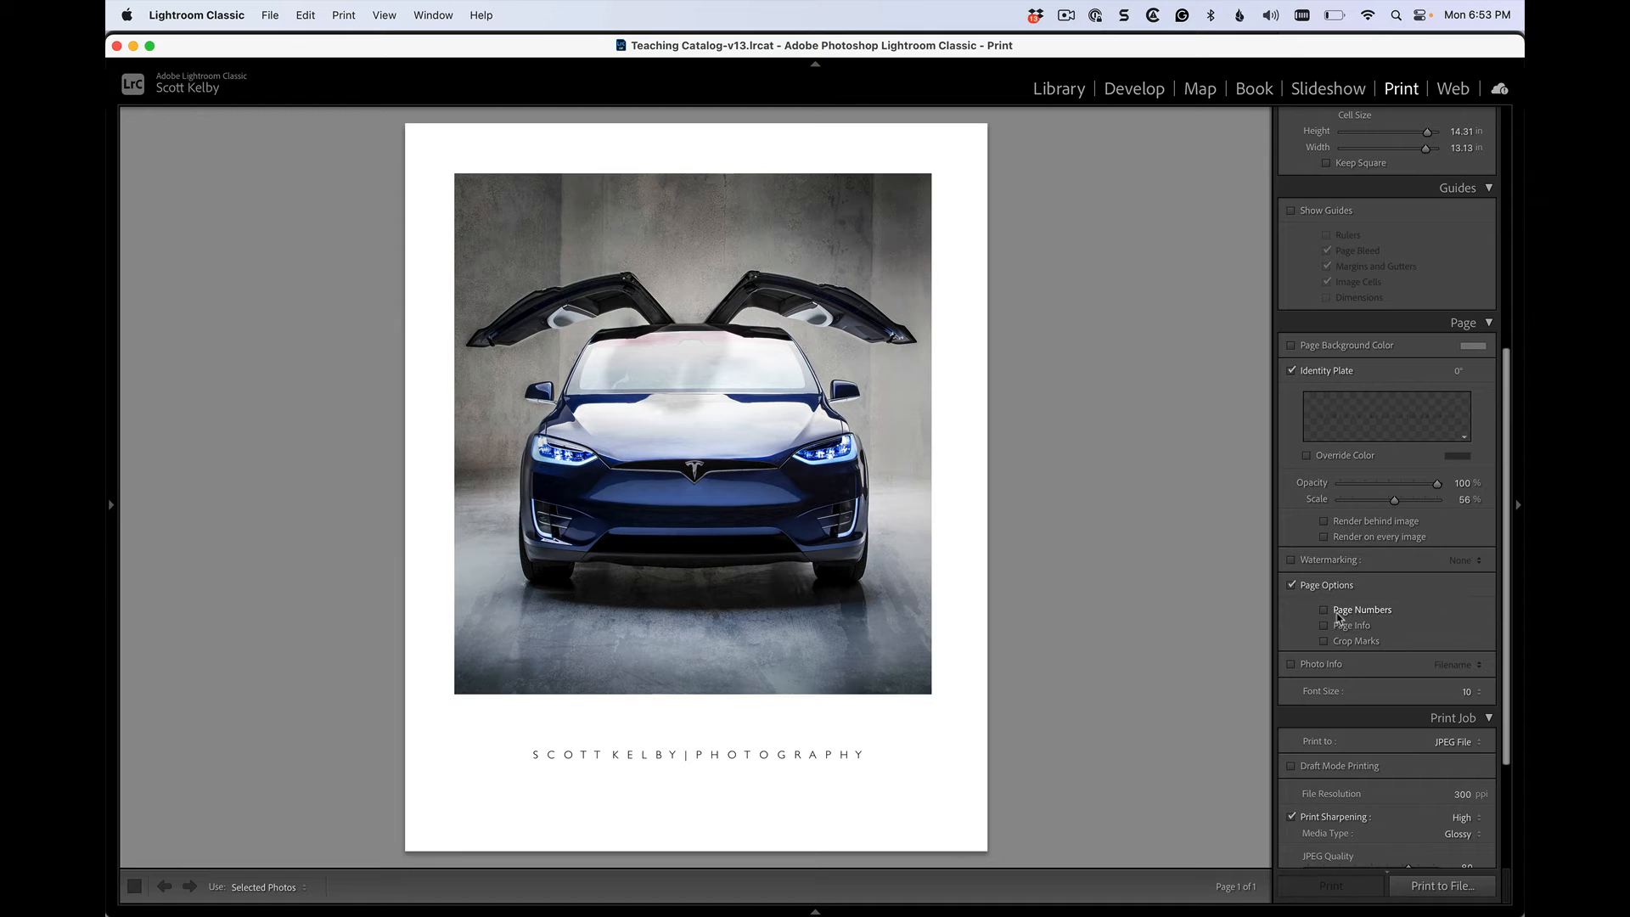
scroll("down", 3)
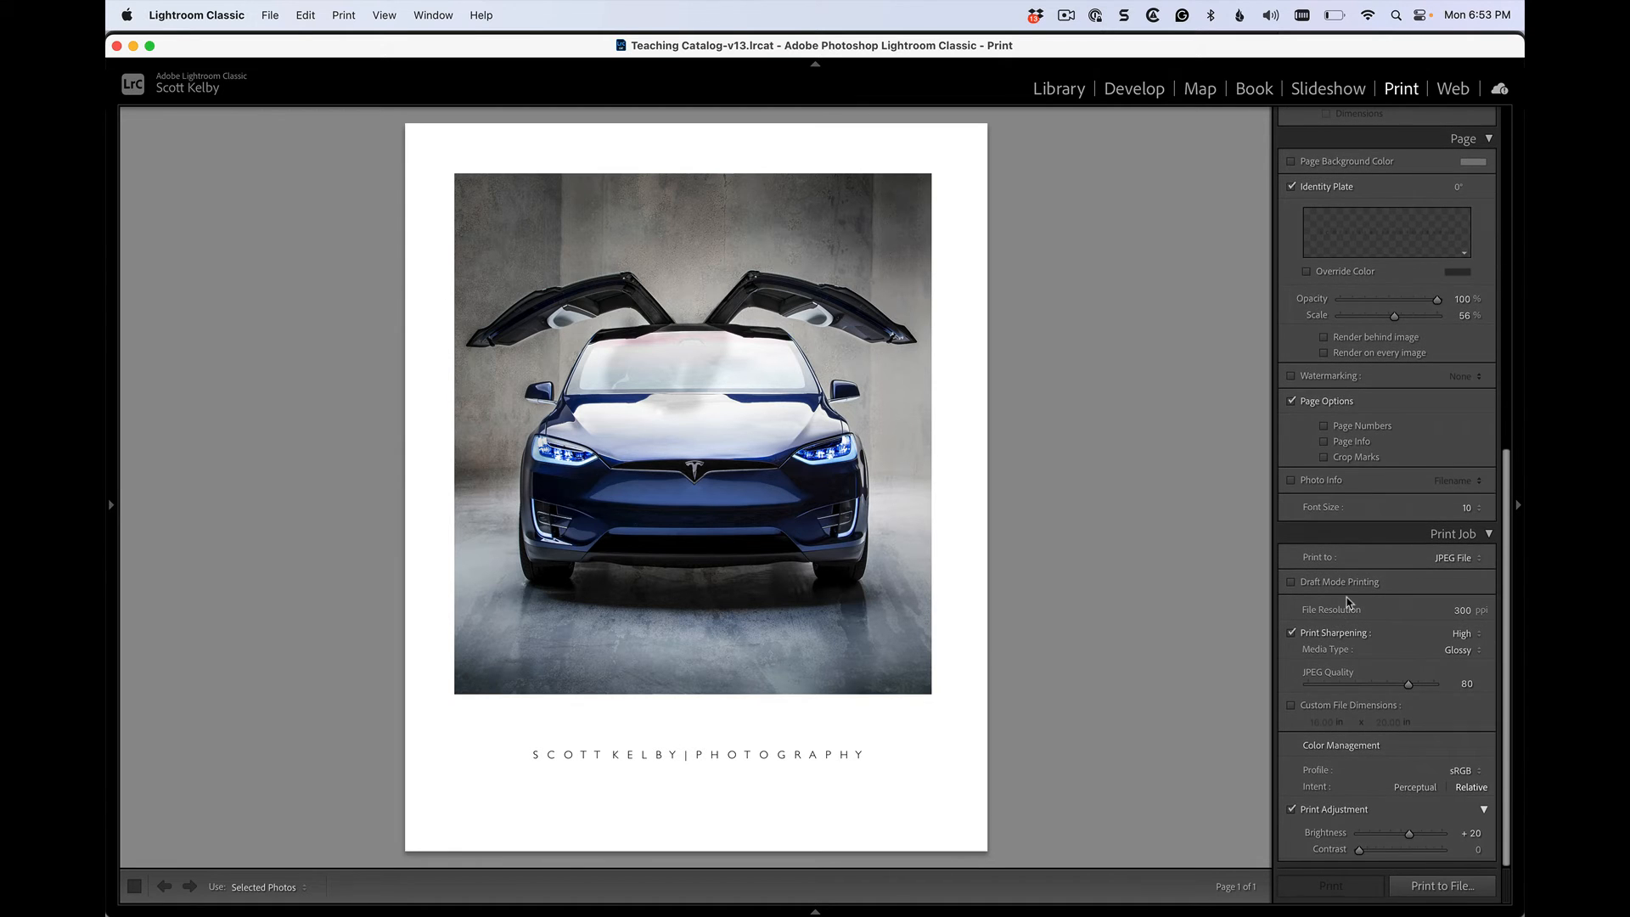
mouse_move(1356, 423)
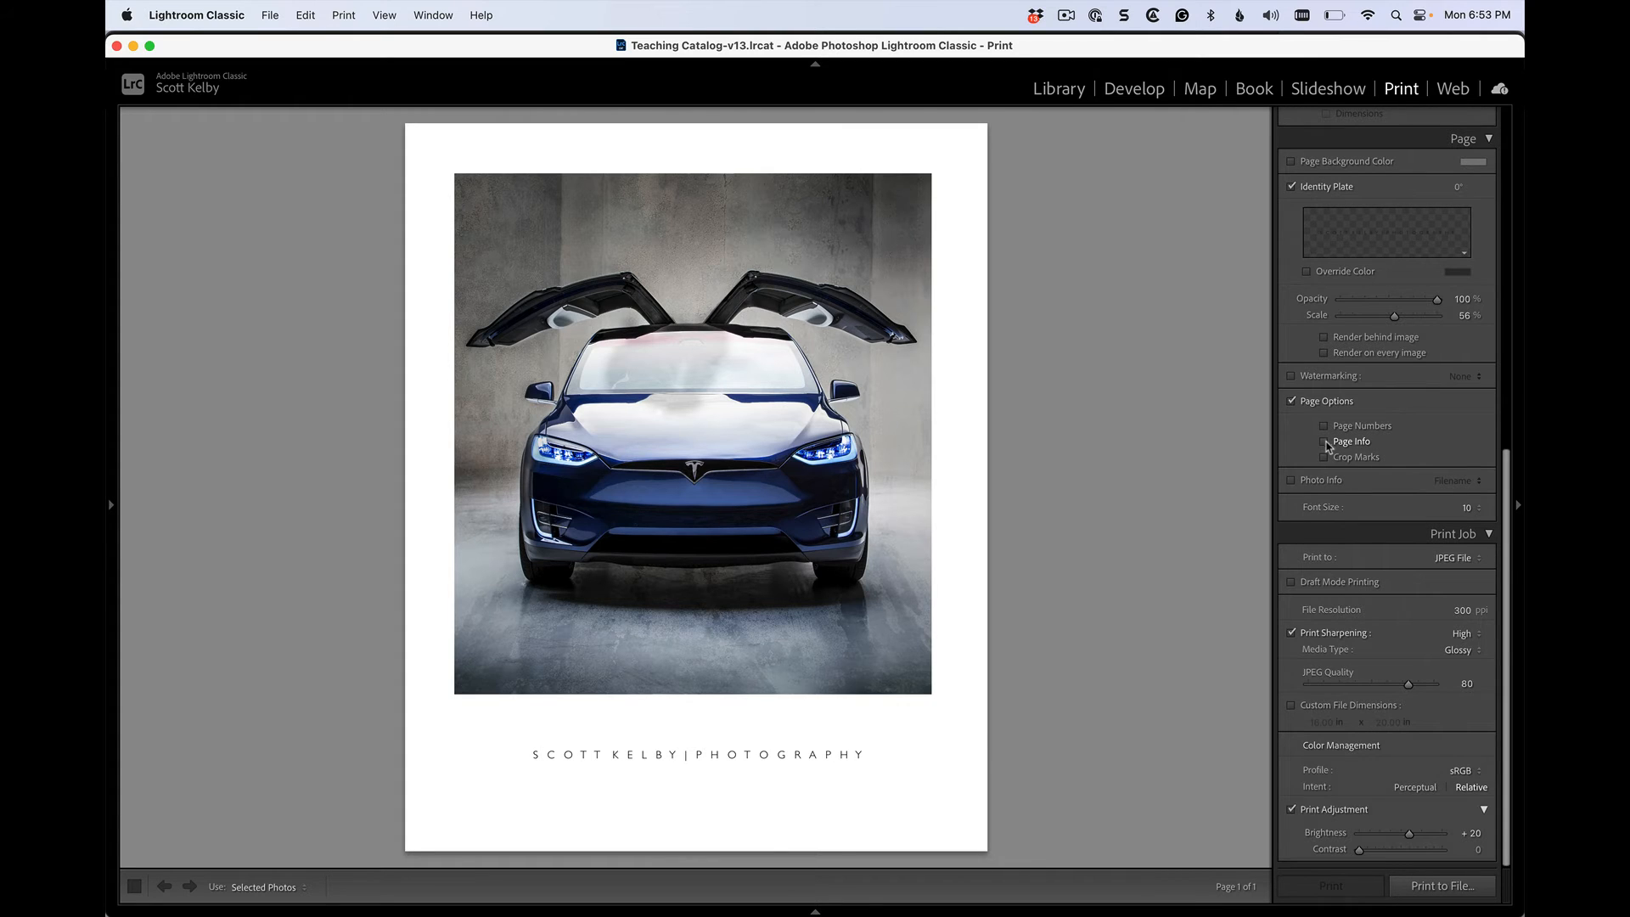
mouse_move(1302, 491)
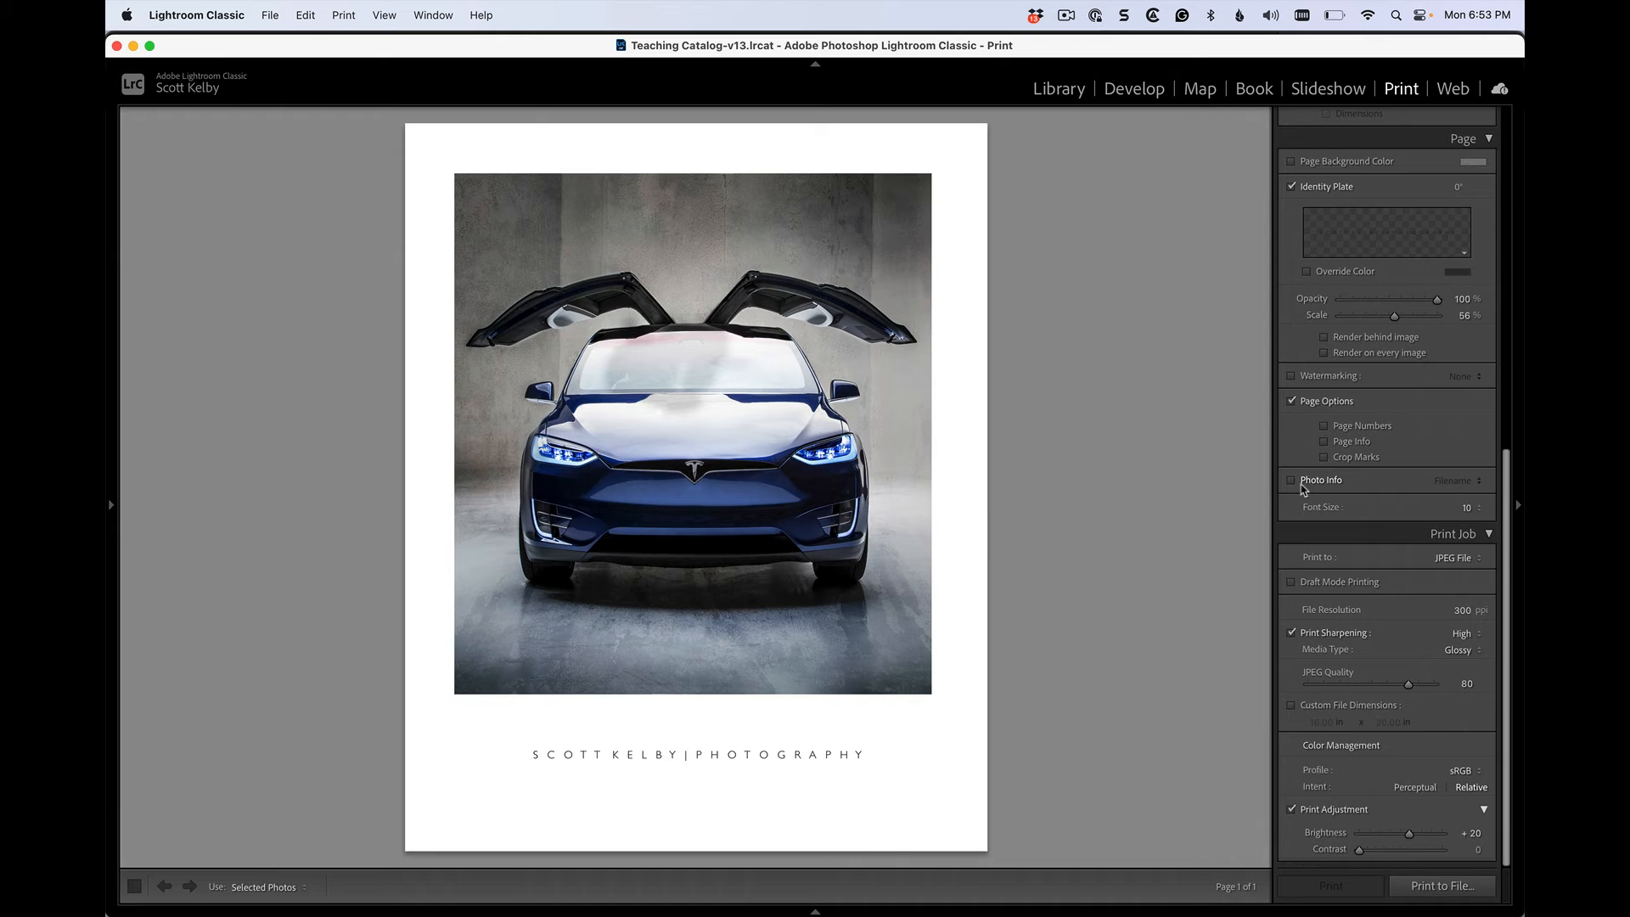
left_click(1292, 479)
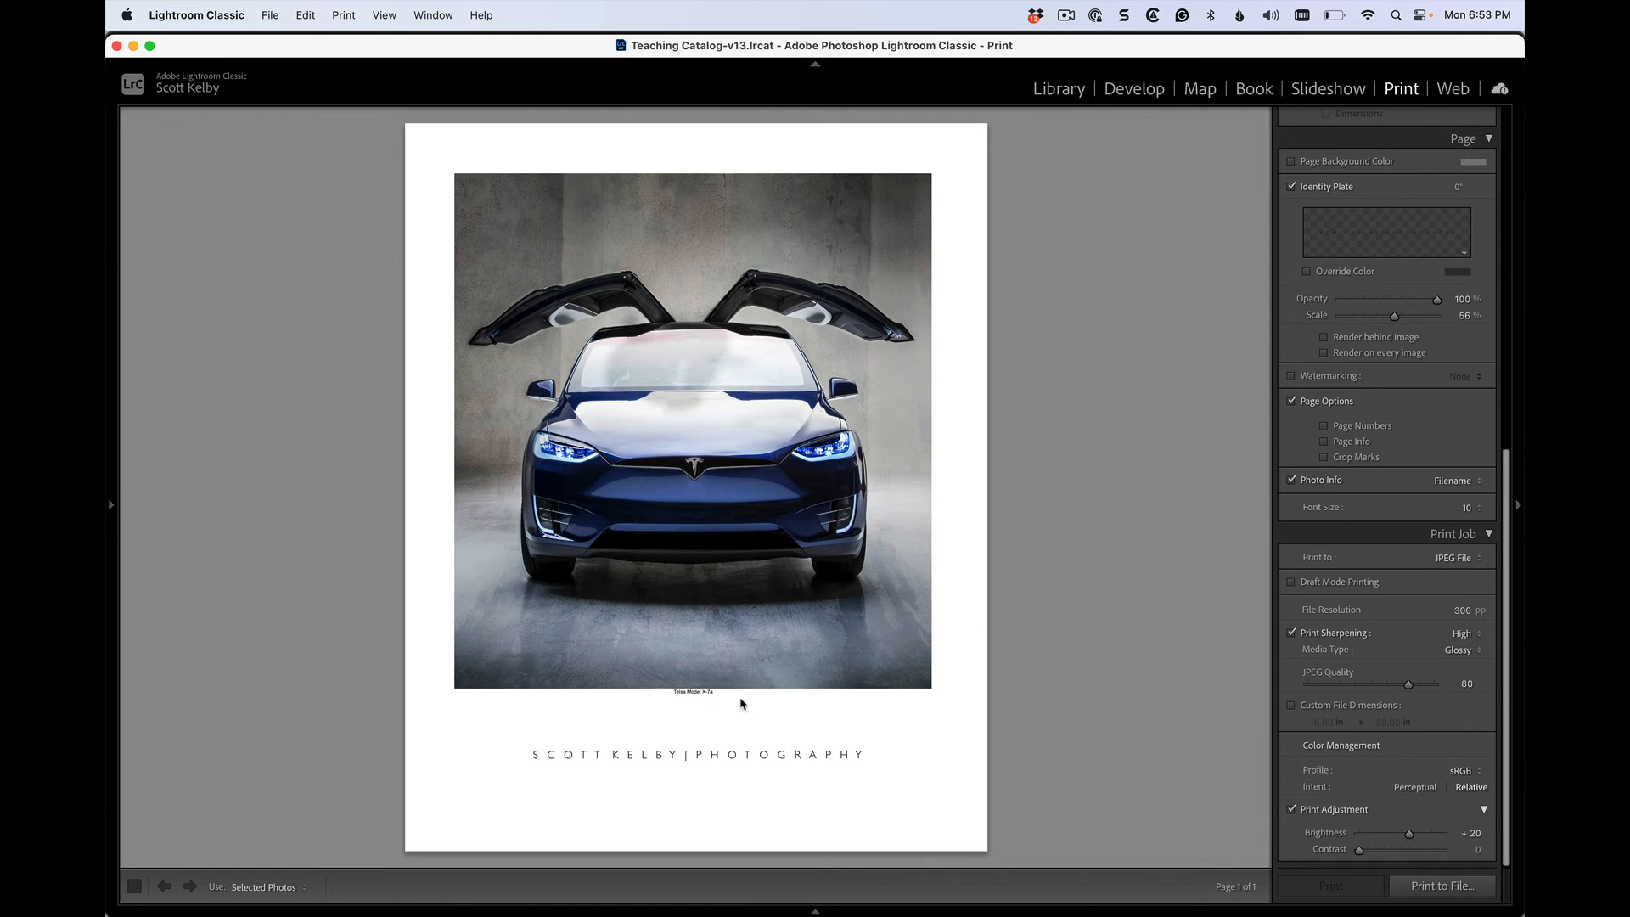
mouse_move(716, 705)
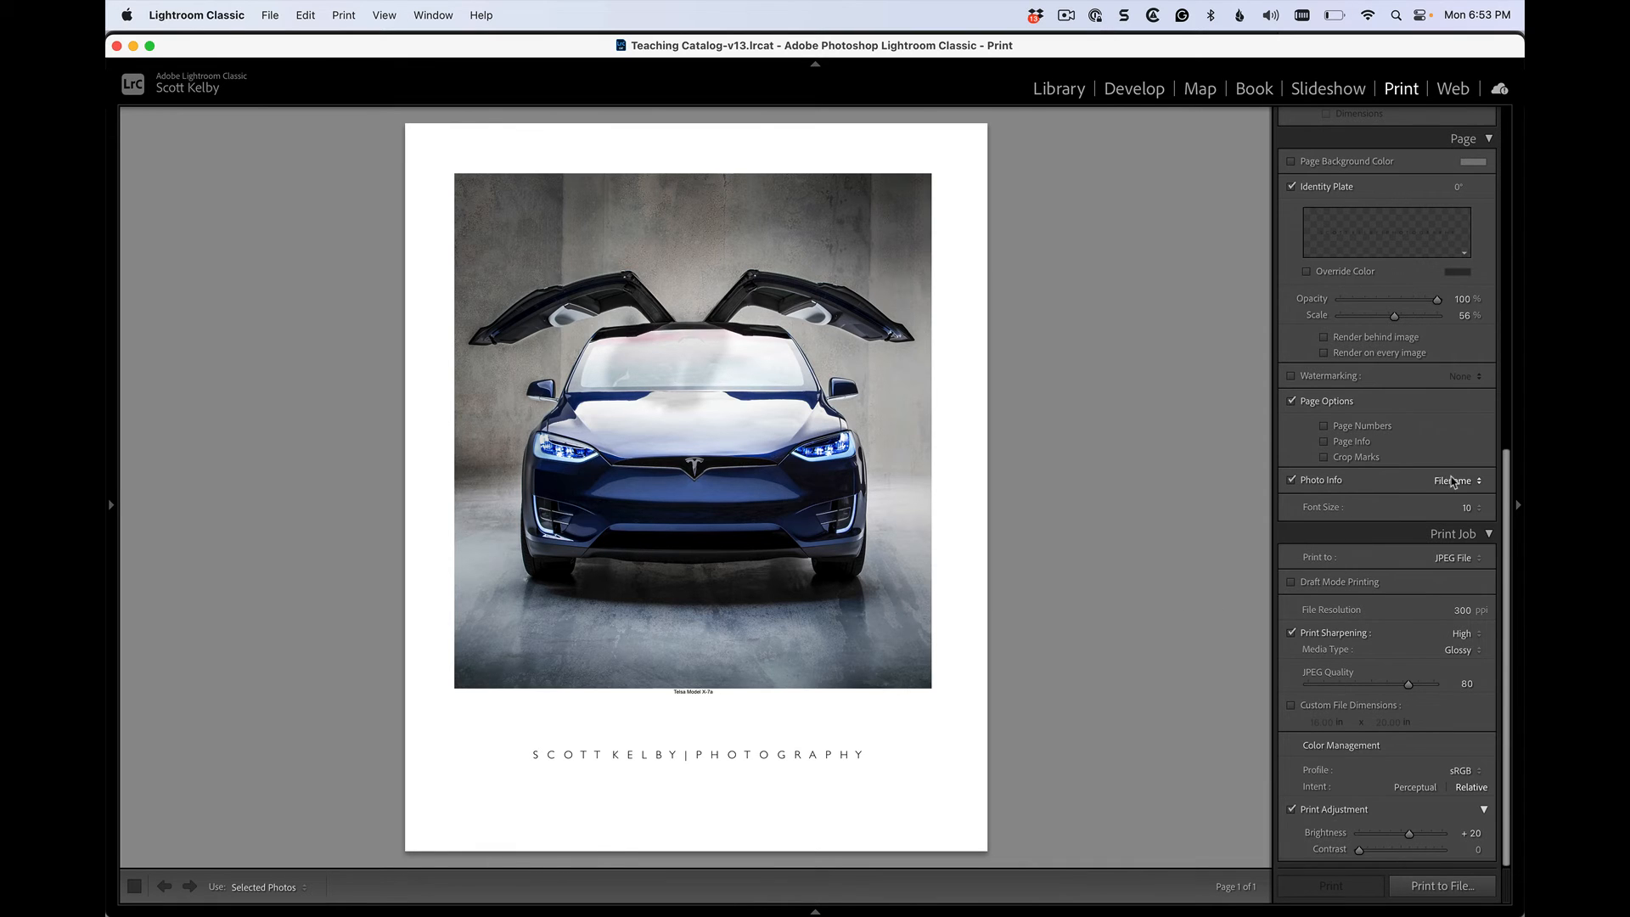
Step: Set Photo Info to custom text 'TESLA MODEL X' at font size 14, then review the other info sources
left_click(1457, 479)
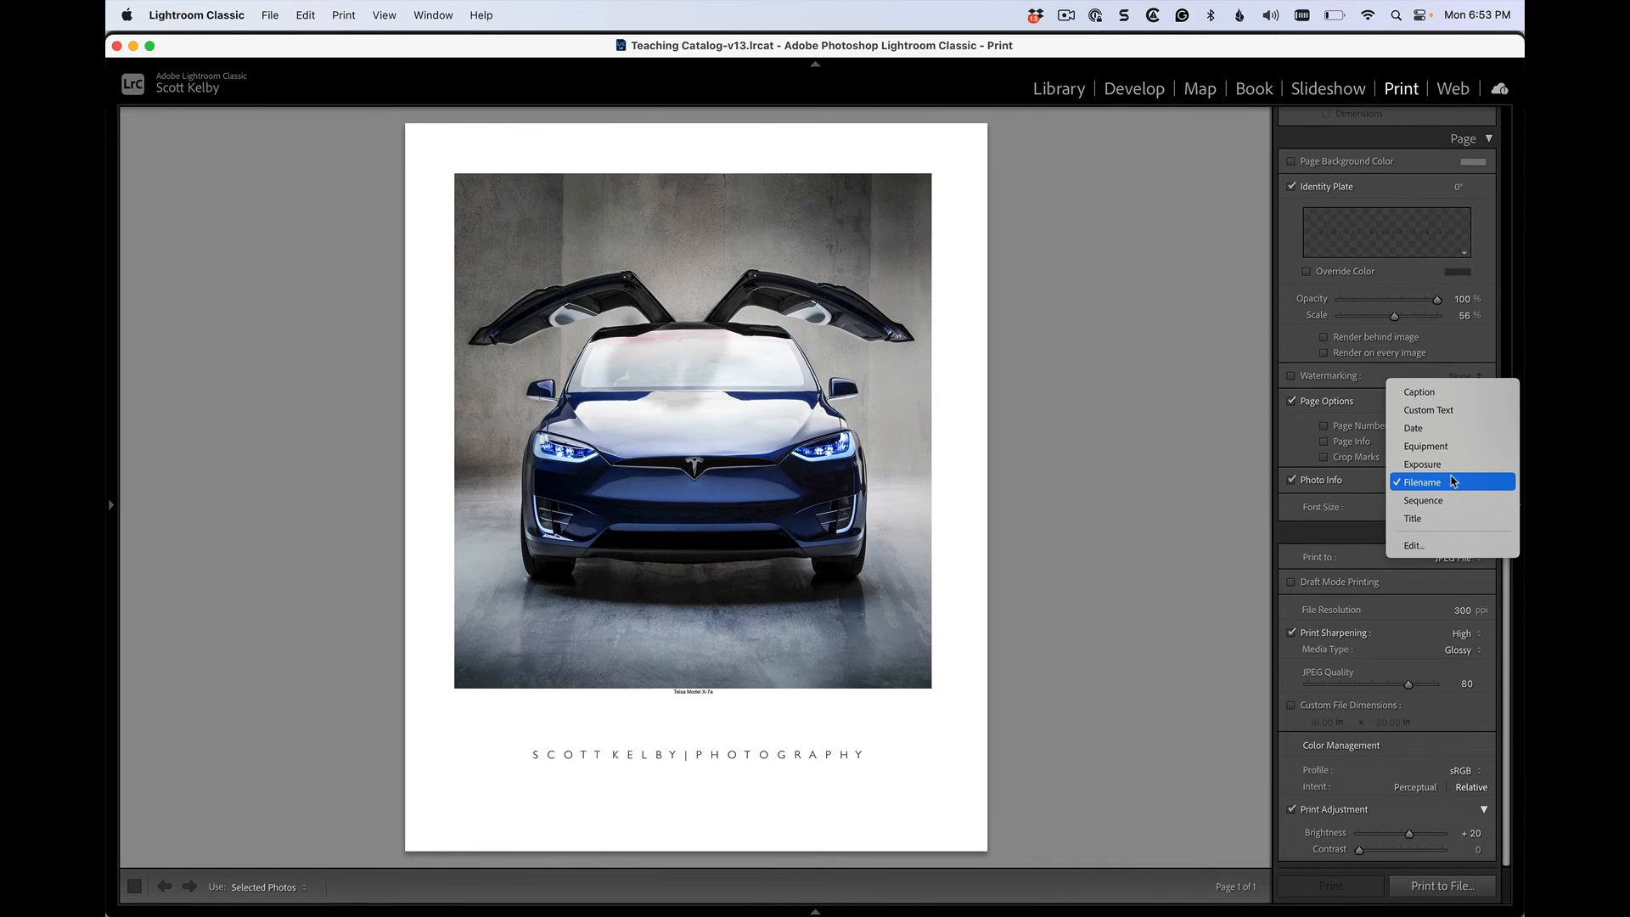
left_click(1427, 409)
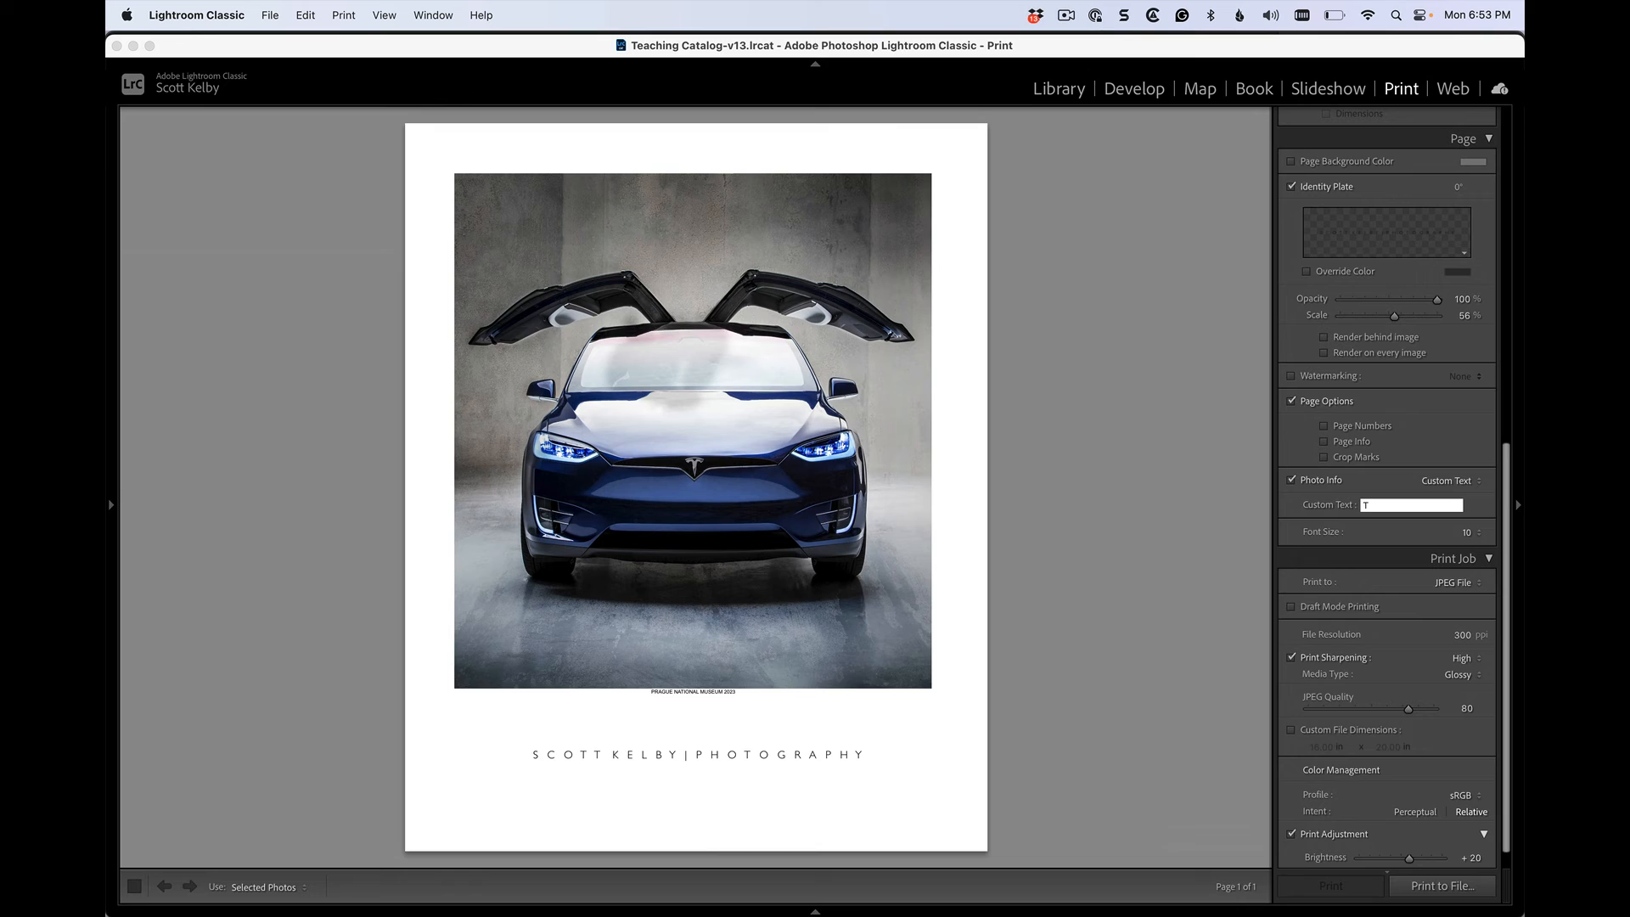
type("ESLA MODEL X")
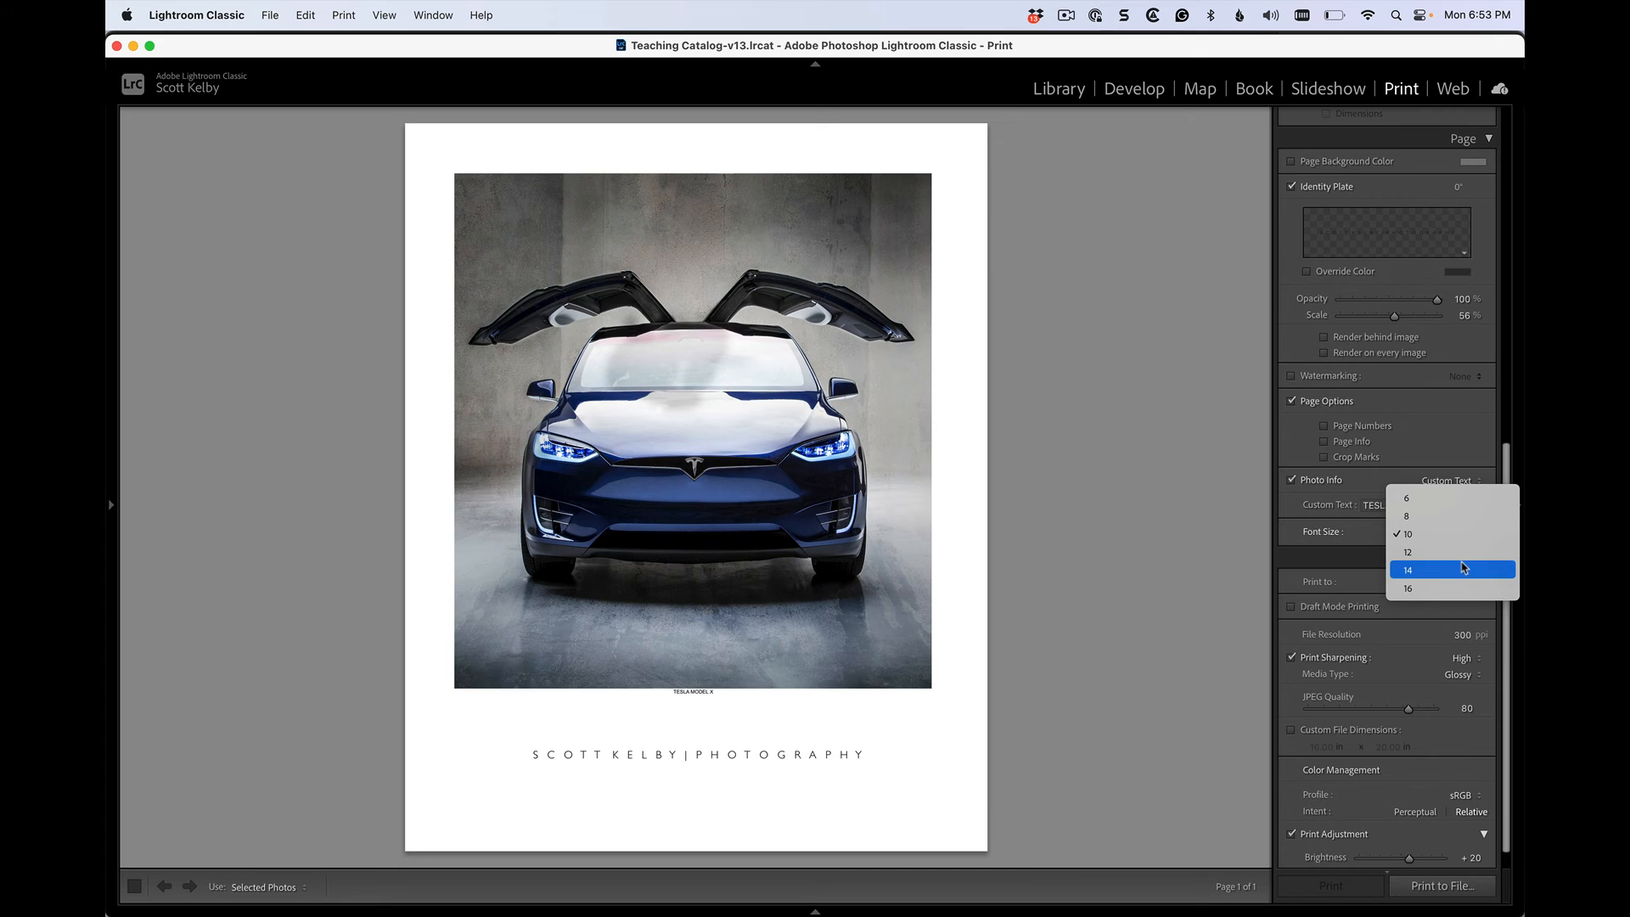
left_click(1405, 570)
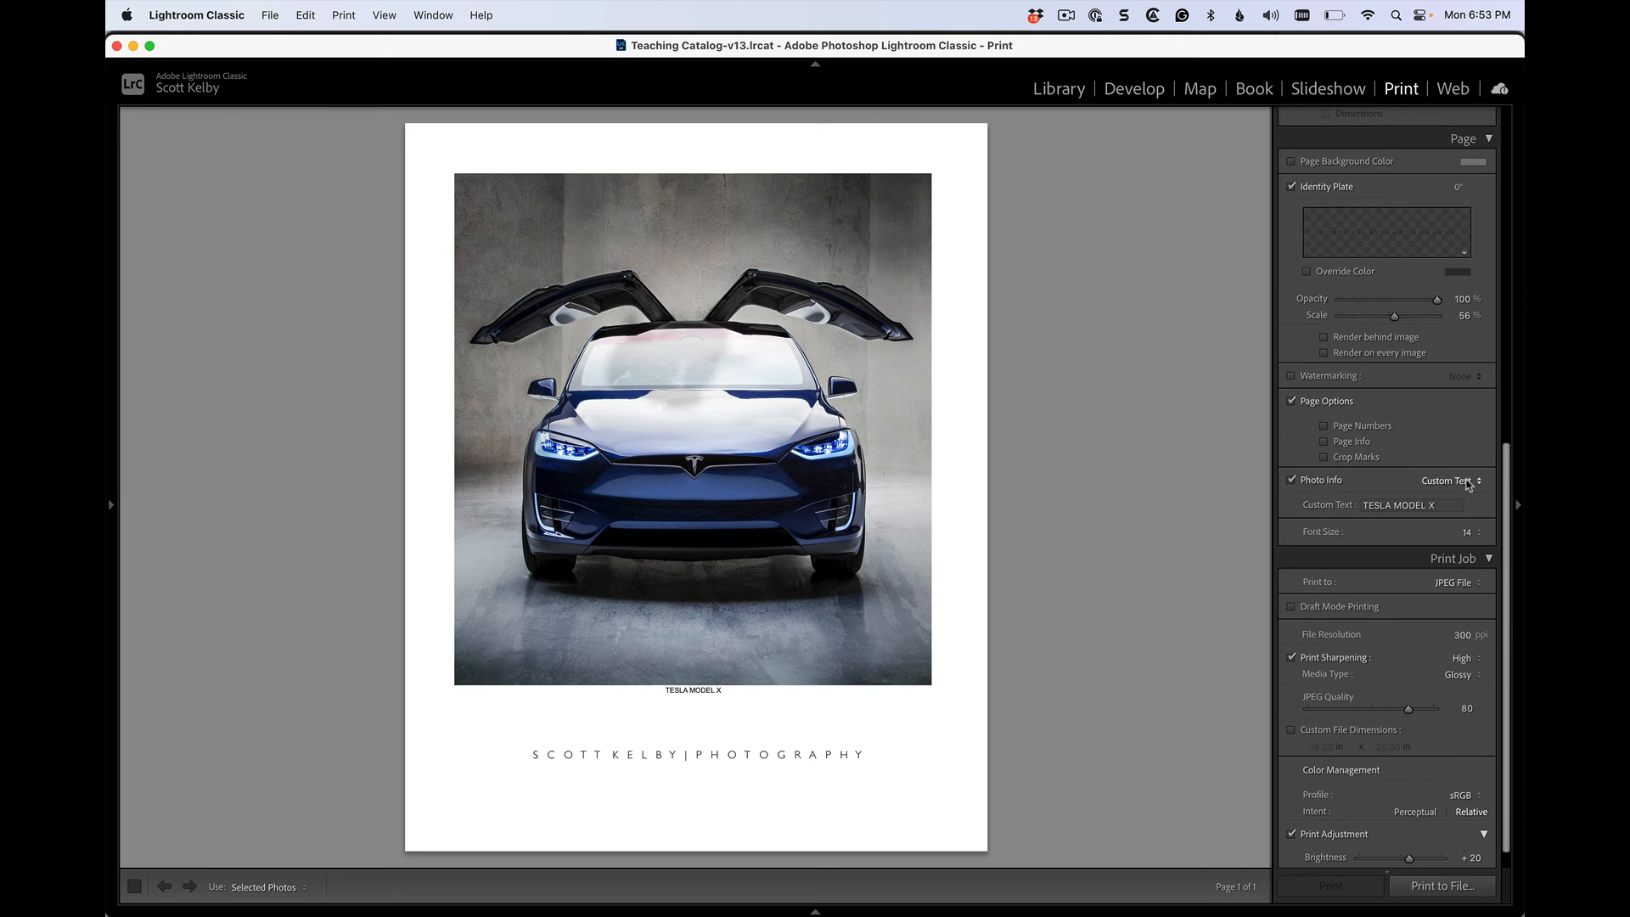
left_click(1450, 479)
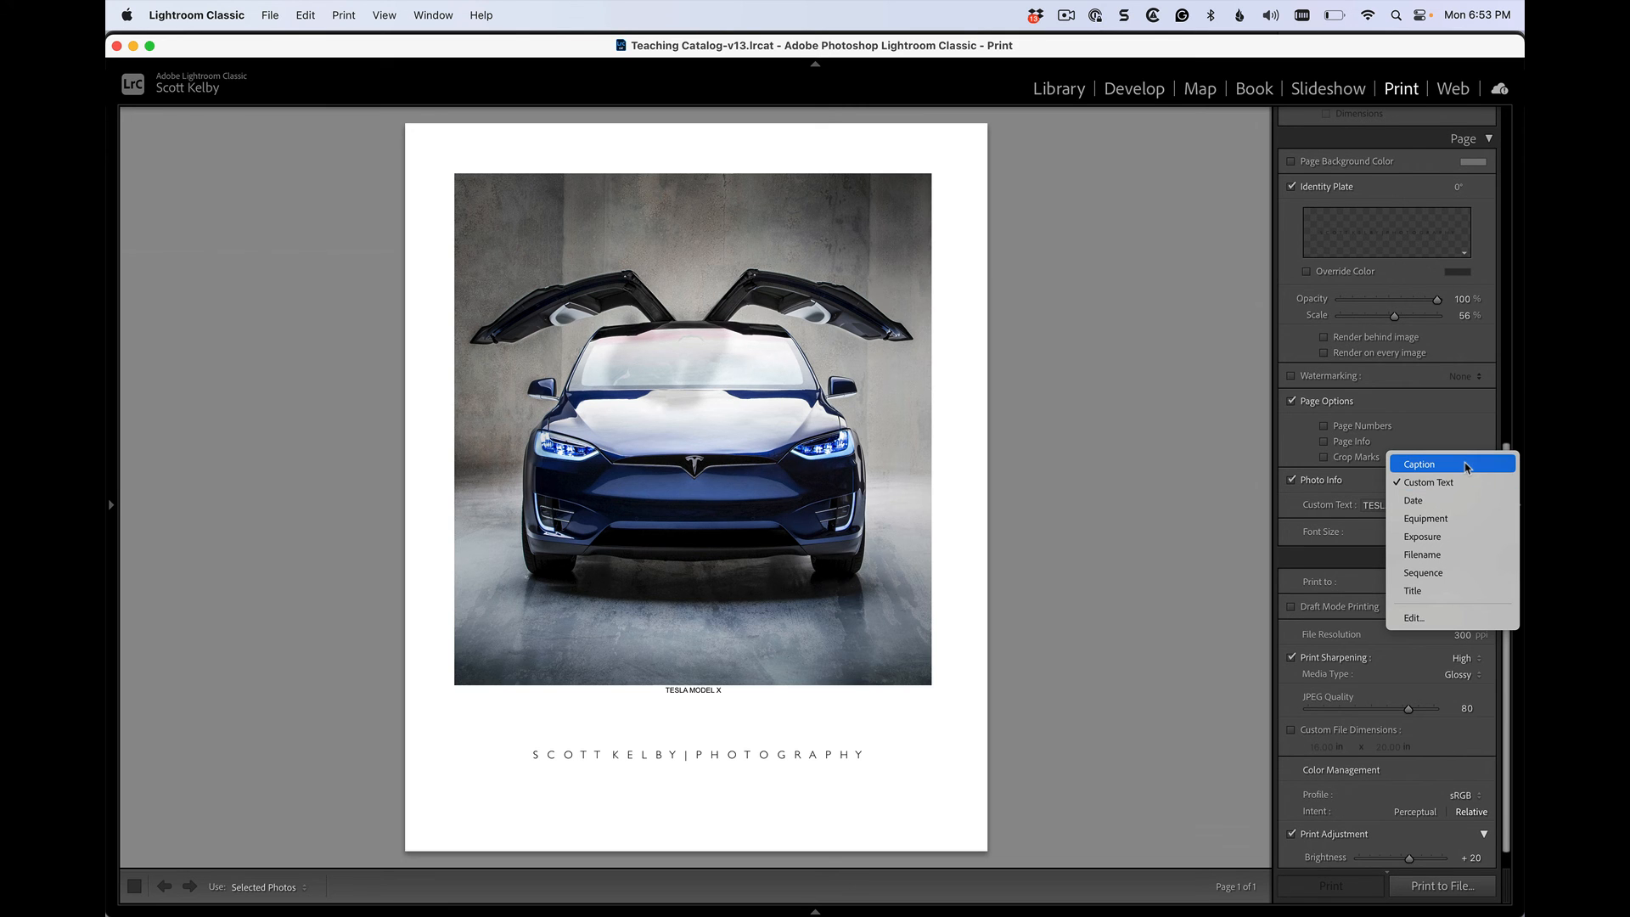